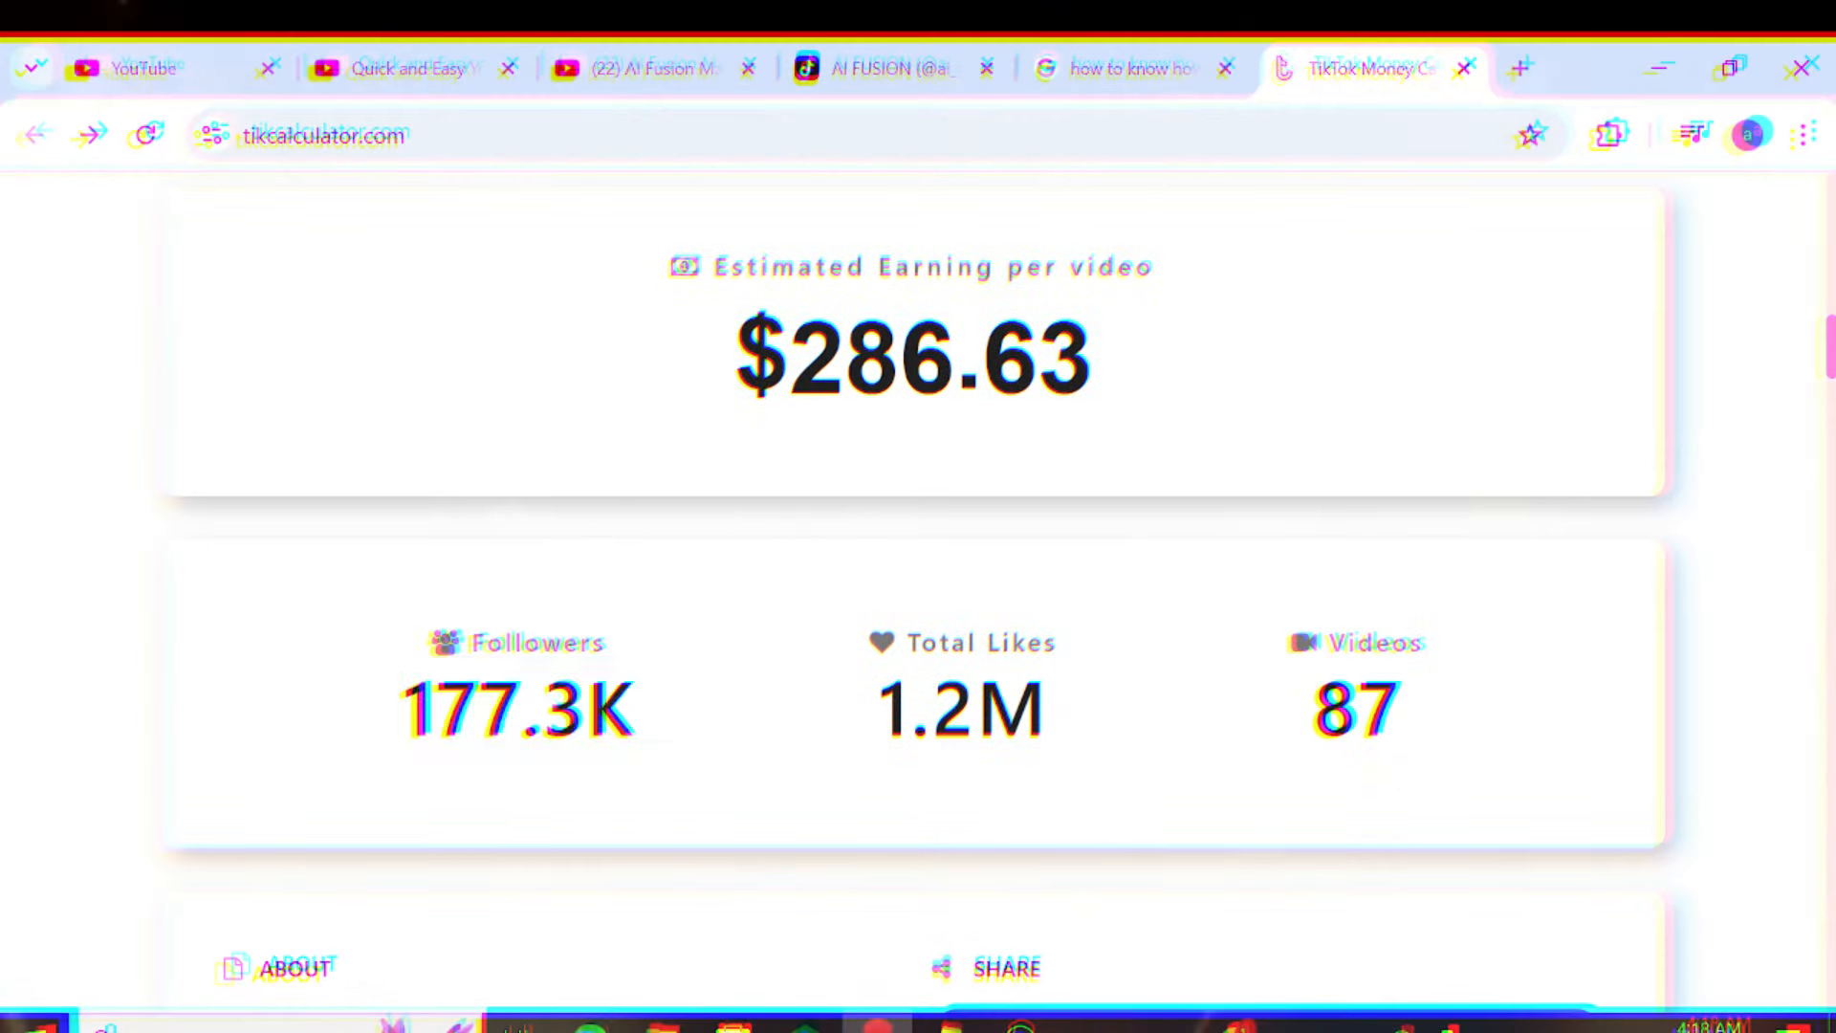
Step: View the AI Fusion Master channel's About details, then browse down its Shorts grid
click(639, 67)
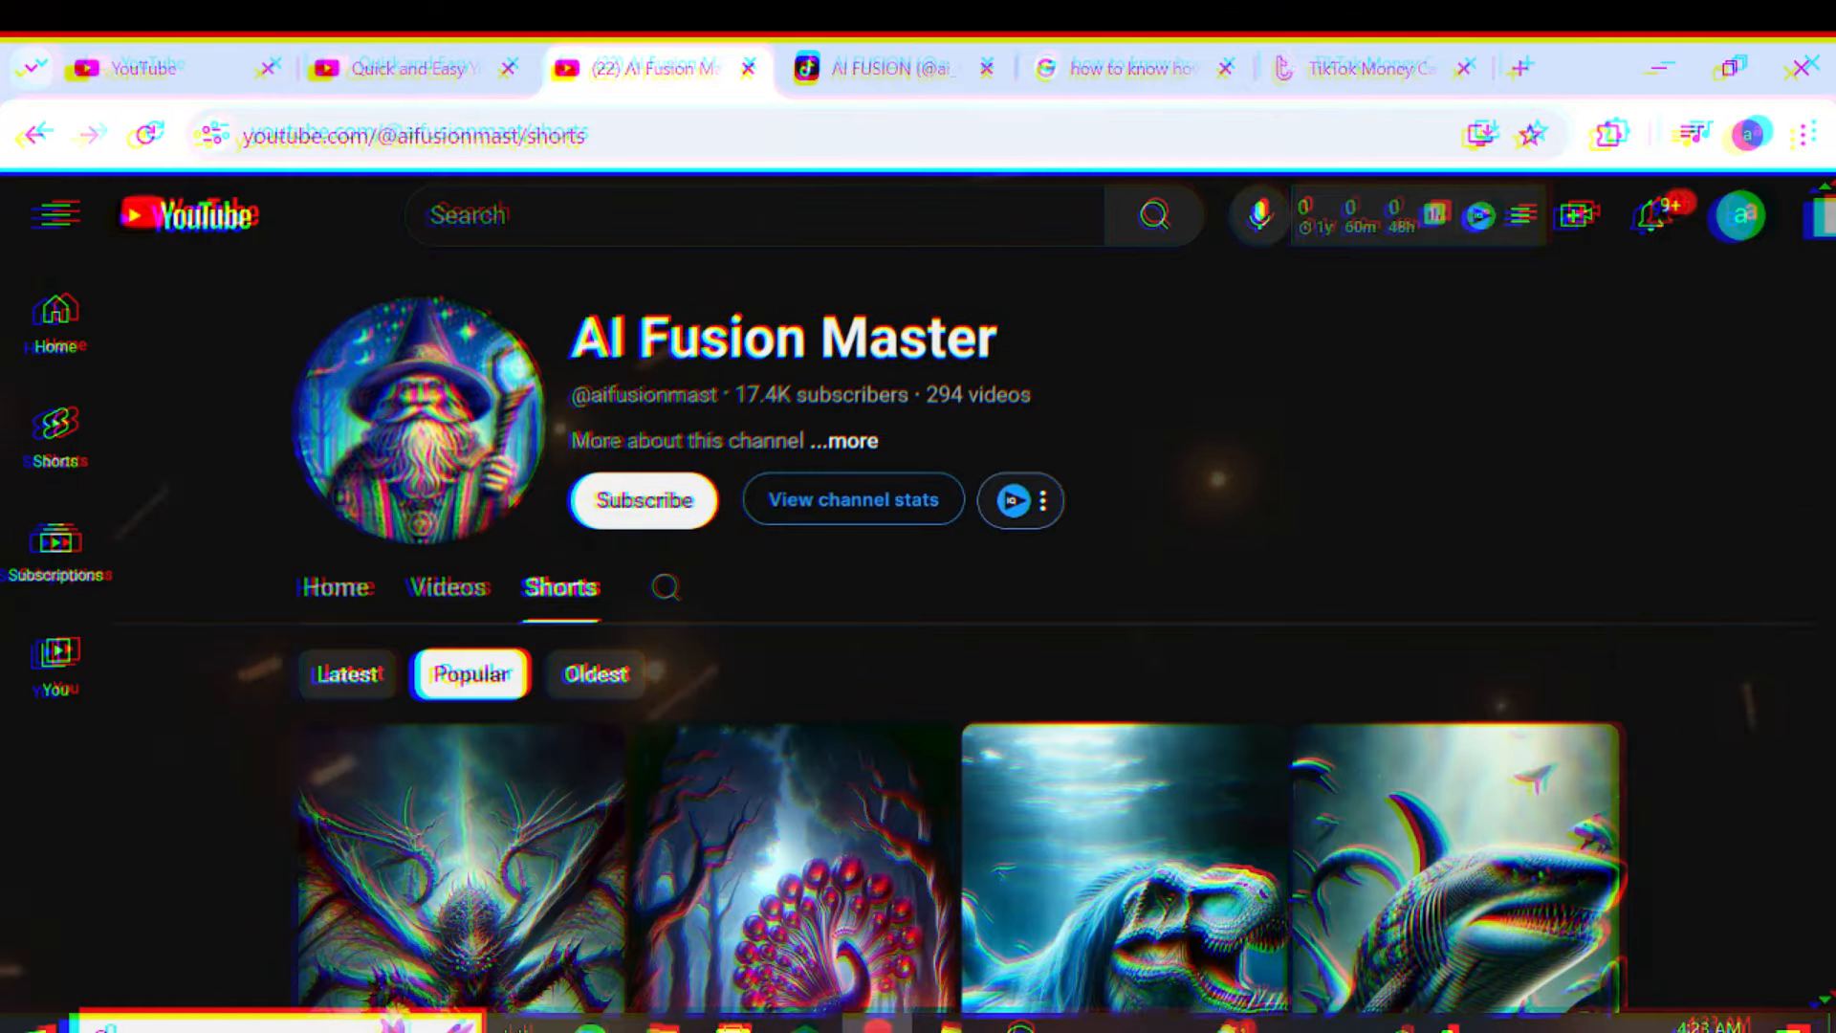
click(846, 440)
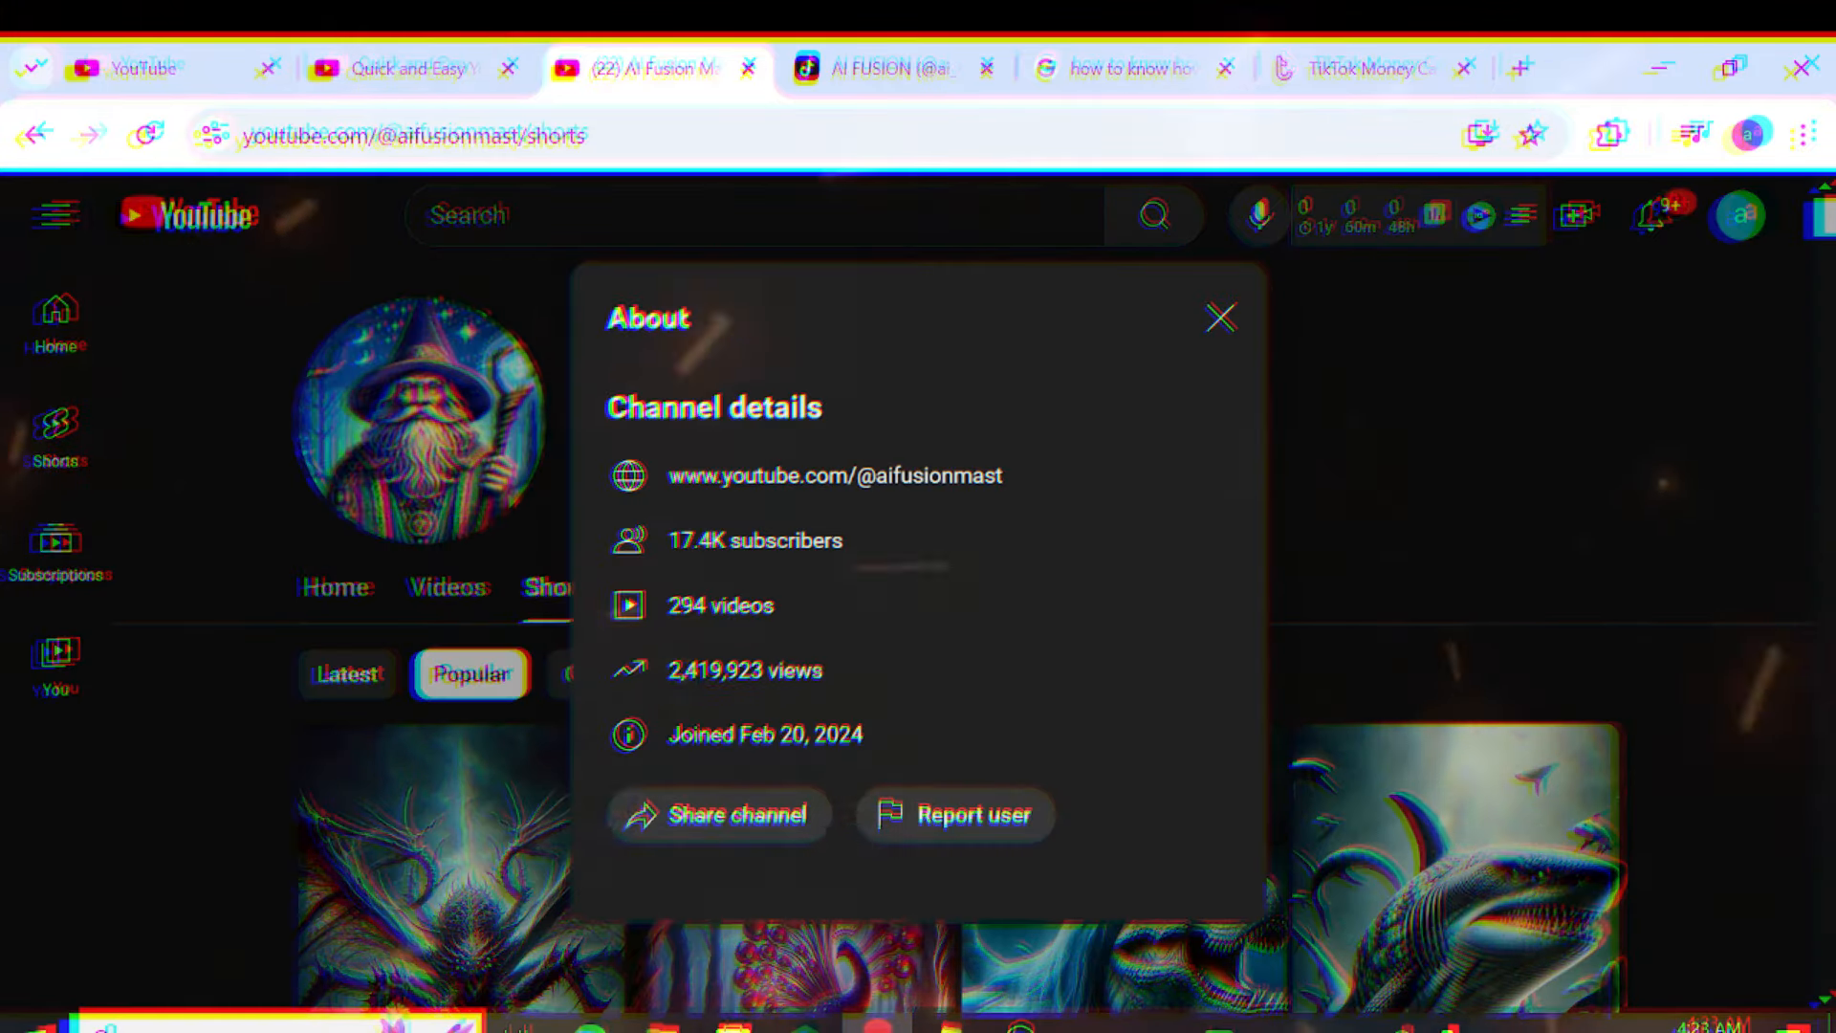
click(1220, 318)
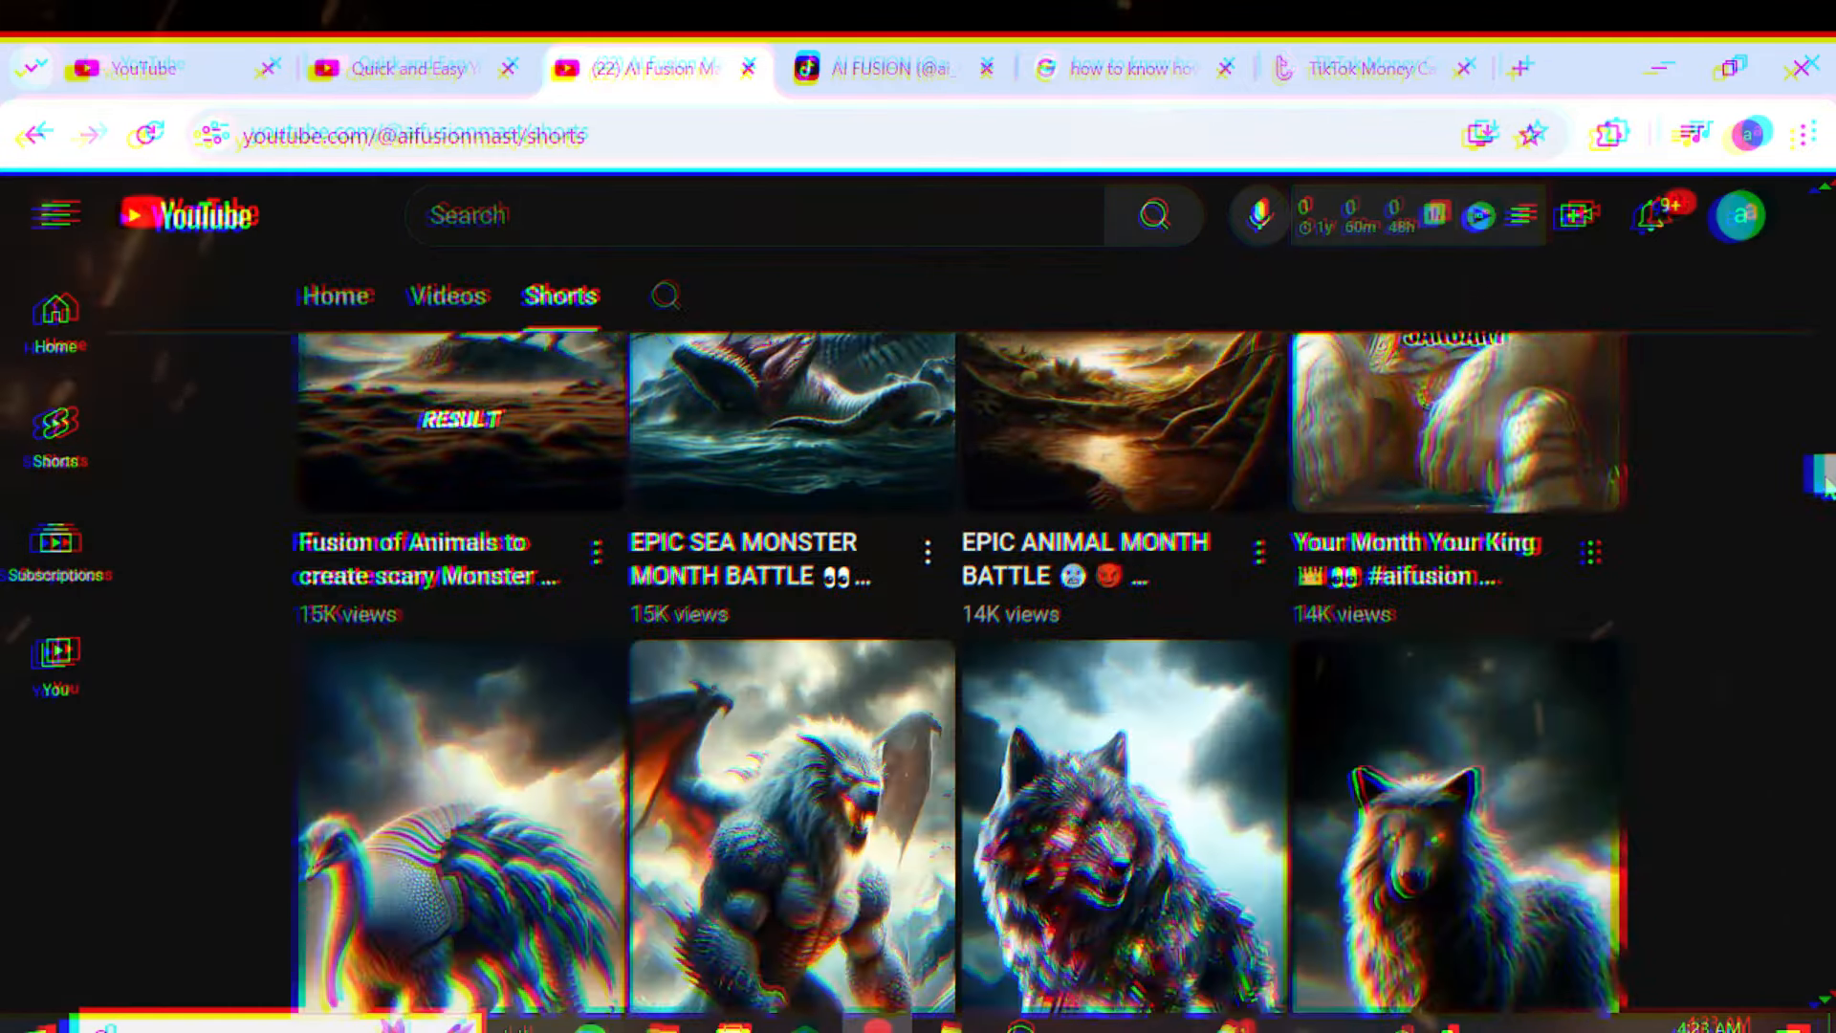
scroll(down, 3)
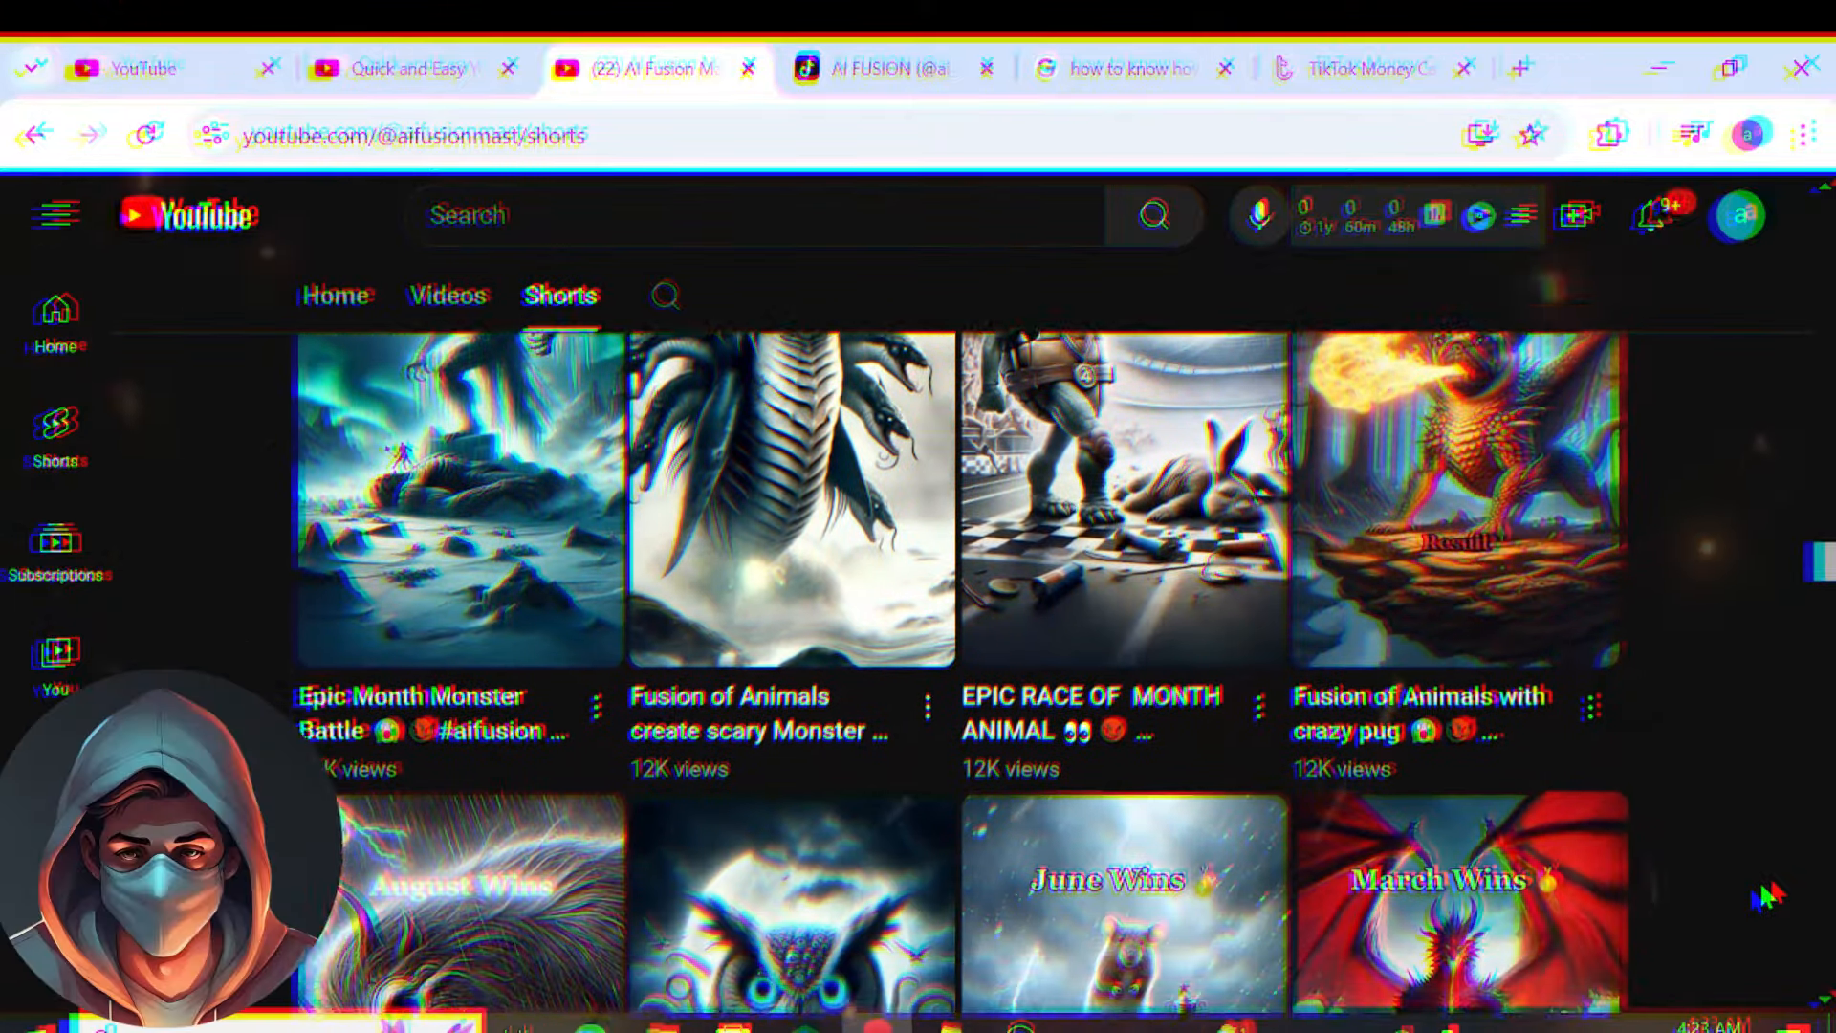
scroll(down, 3)
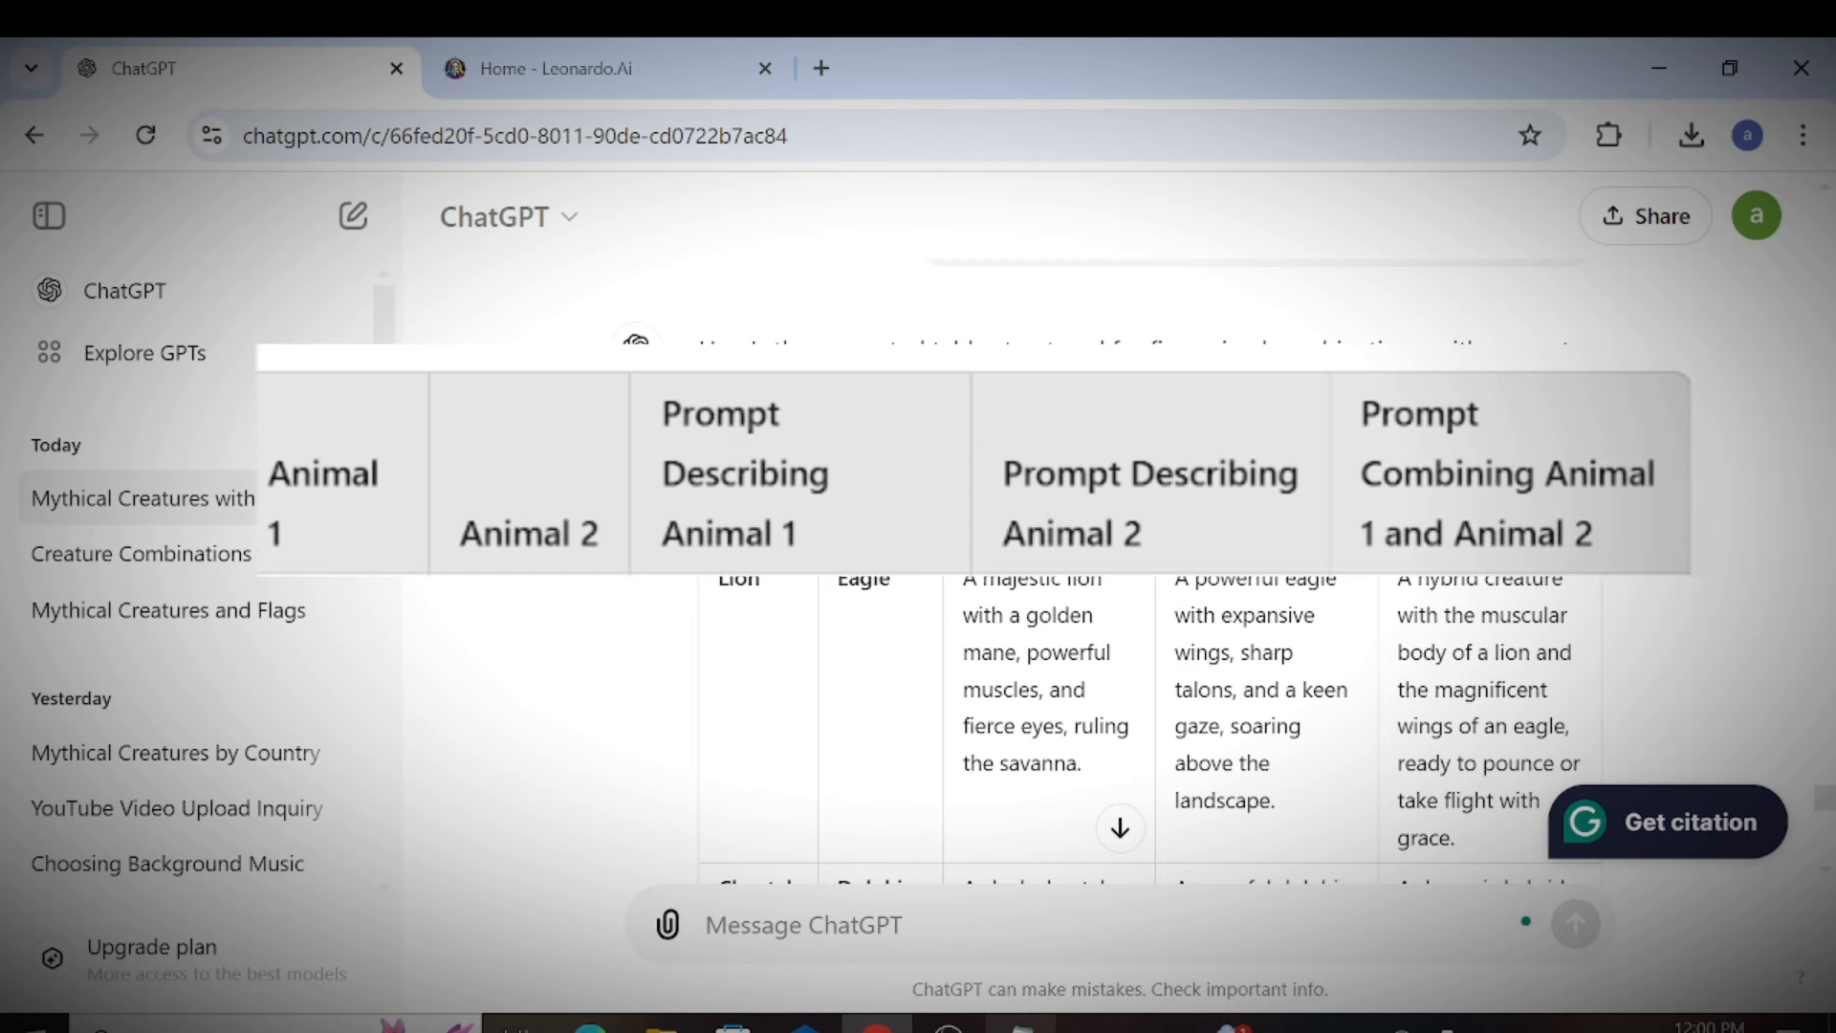
Step: Review the Animal 1 / Animal 2 / hybrid prompt table, then move to the Leonardo.Ai tab
scroll(down, 3)
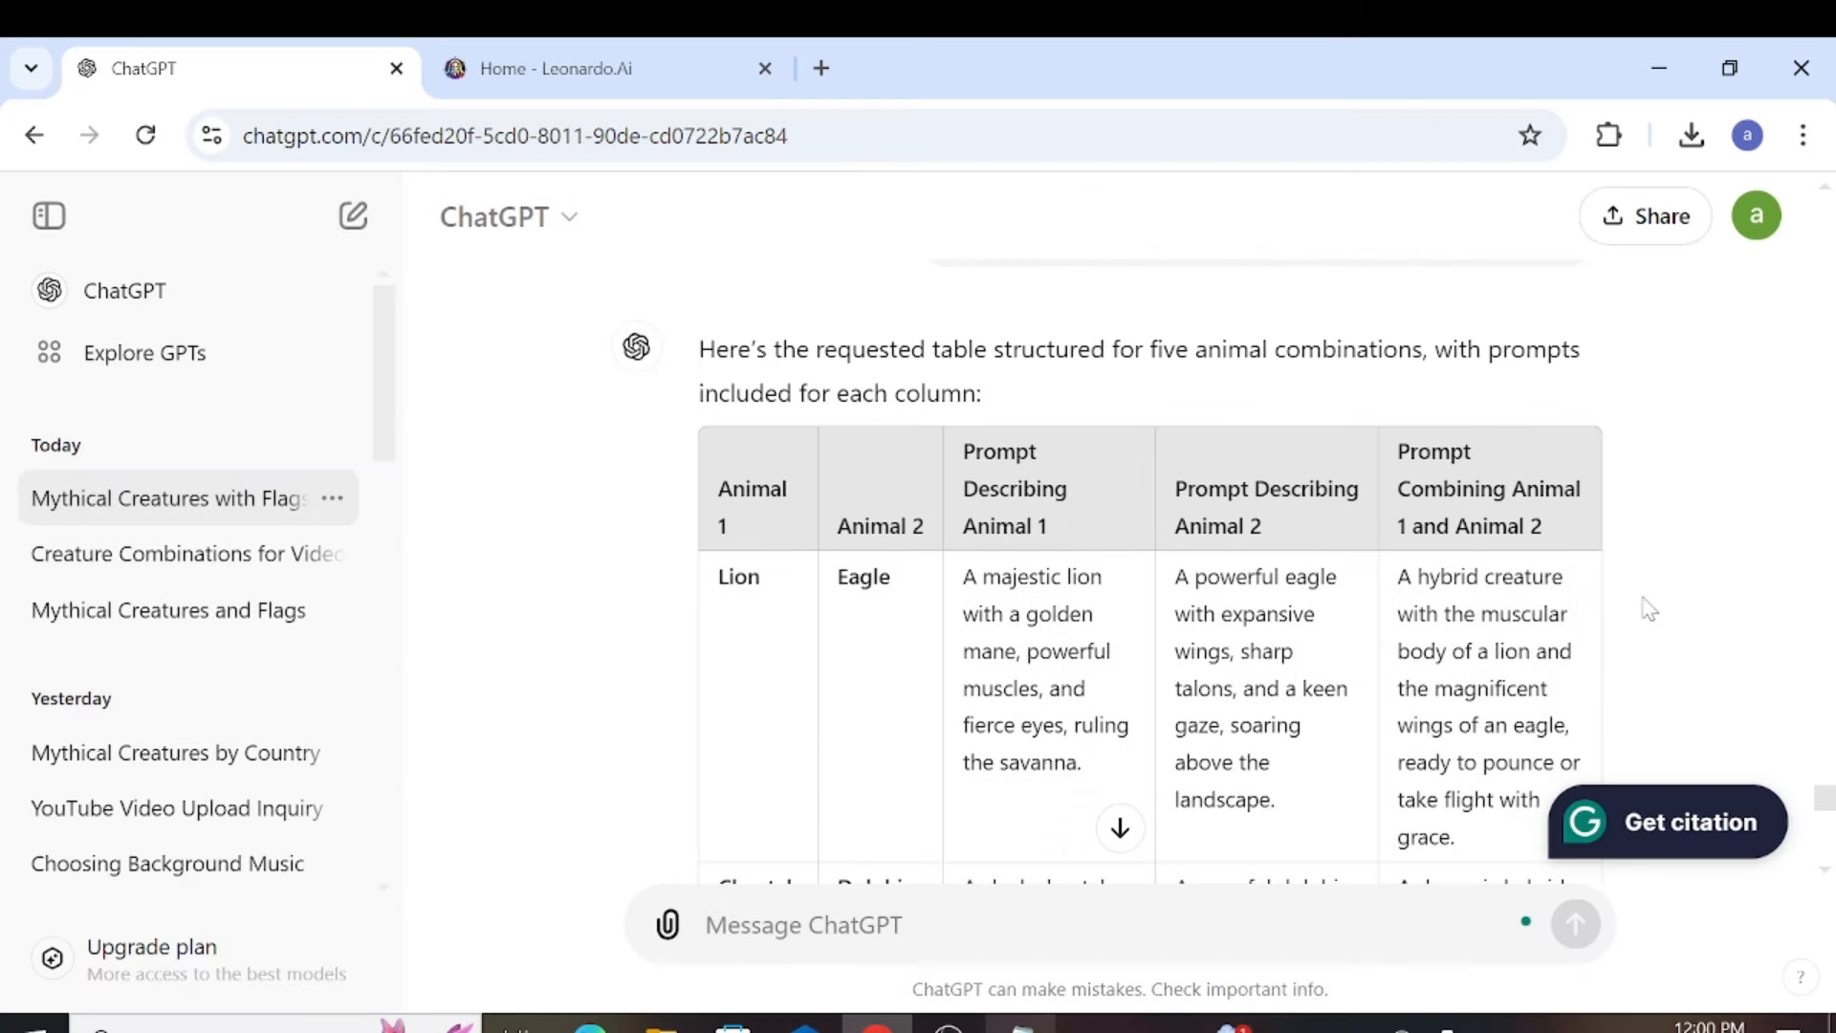
mouse_move(1190, 909)
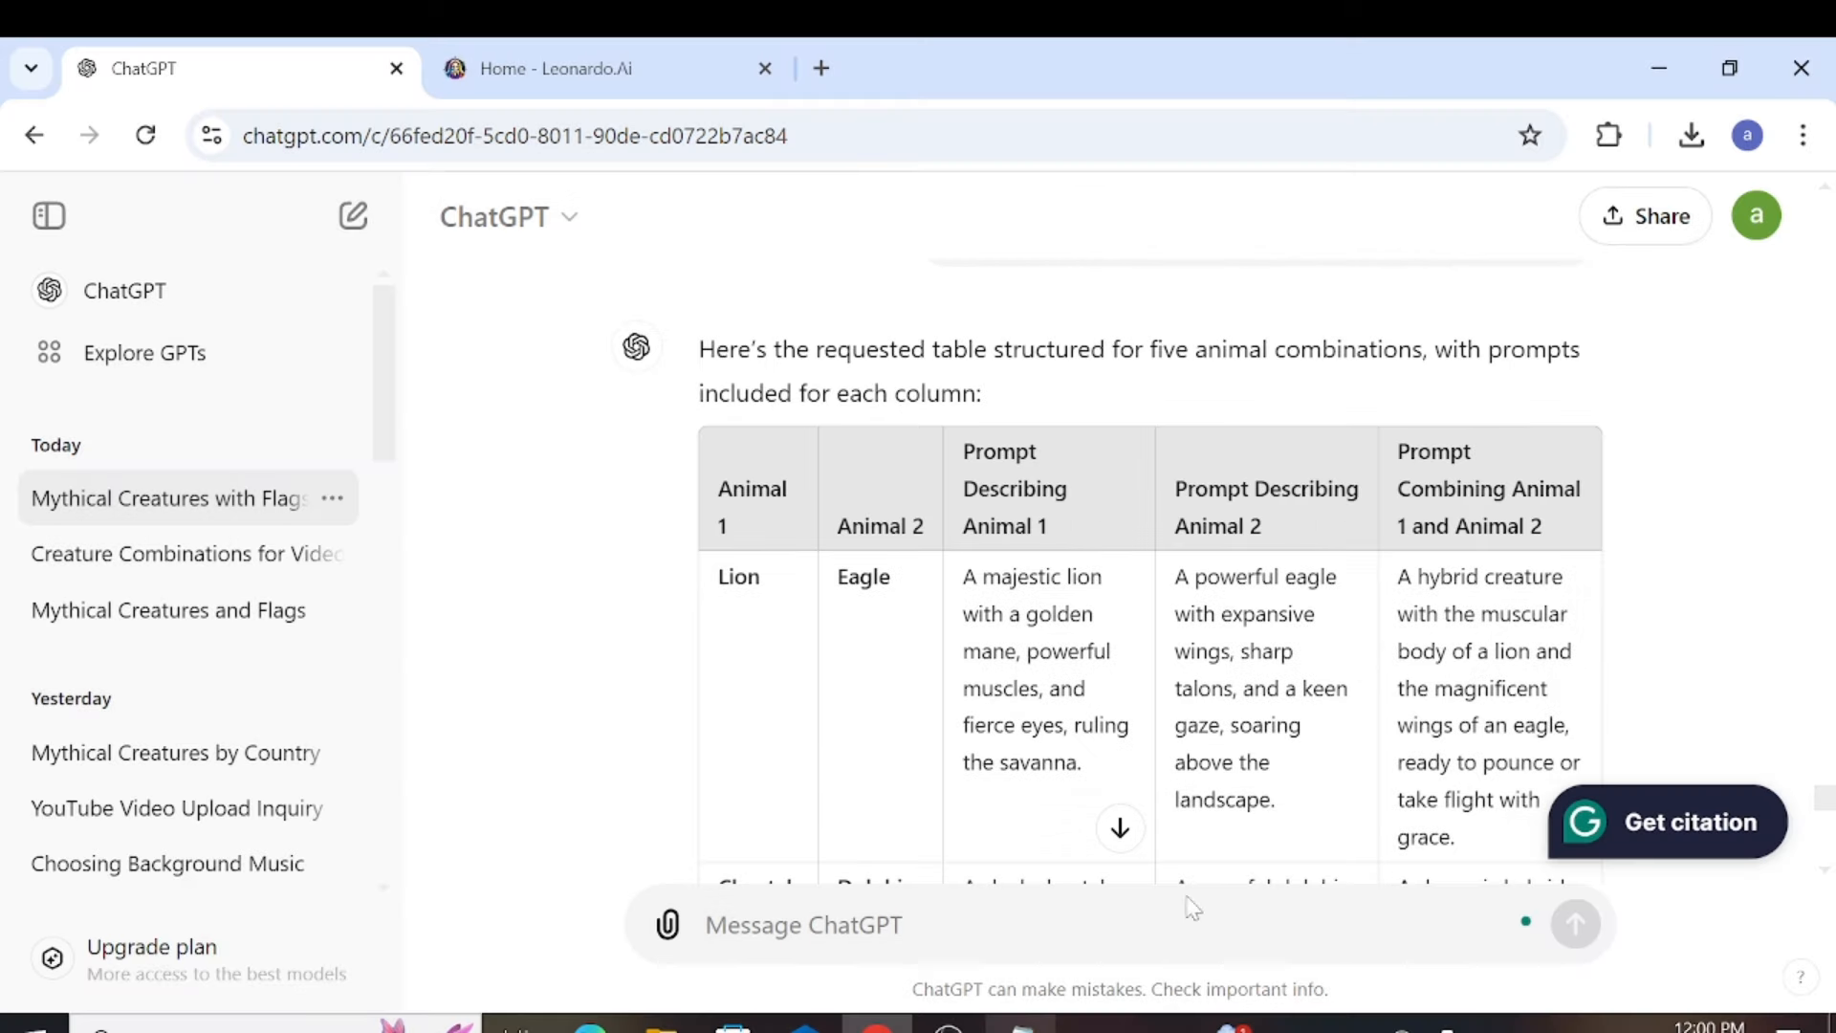
click(572, 69)
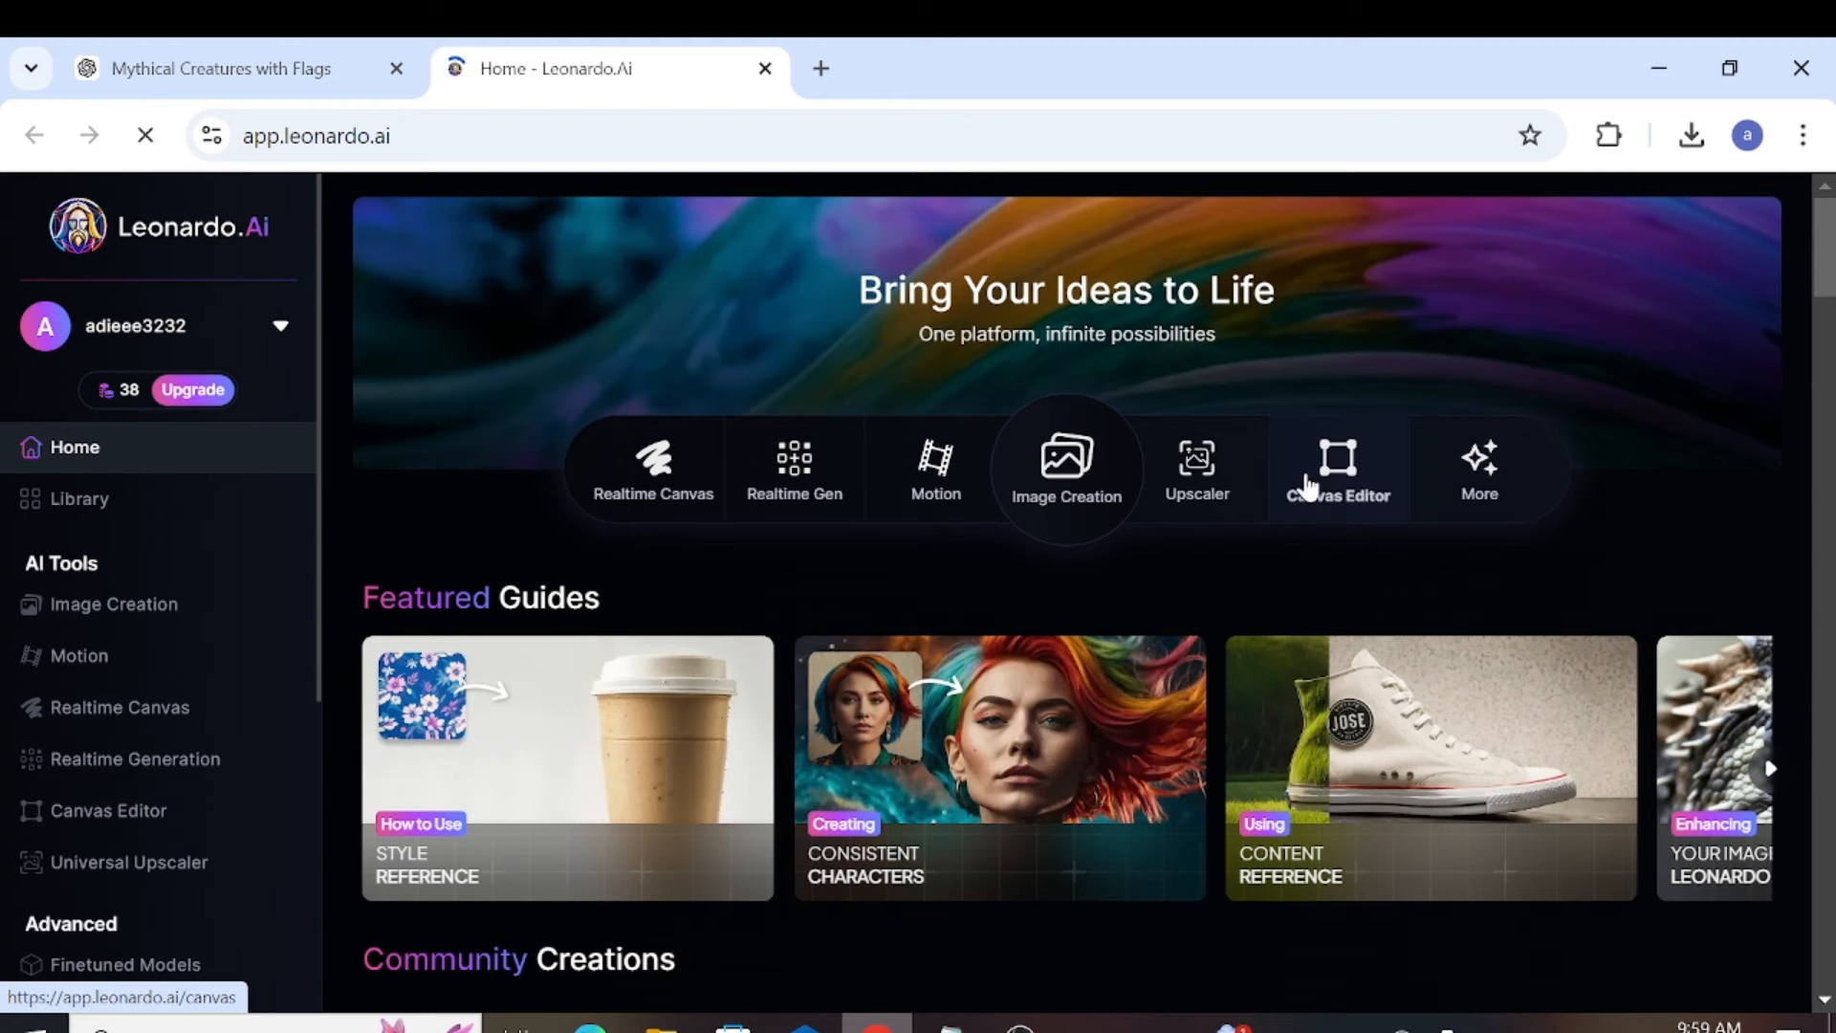
Step: In Image Creation enable Legacy Mode and choose the 1:2 aspect ratio under Advanced Controls
click(1067, 467)
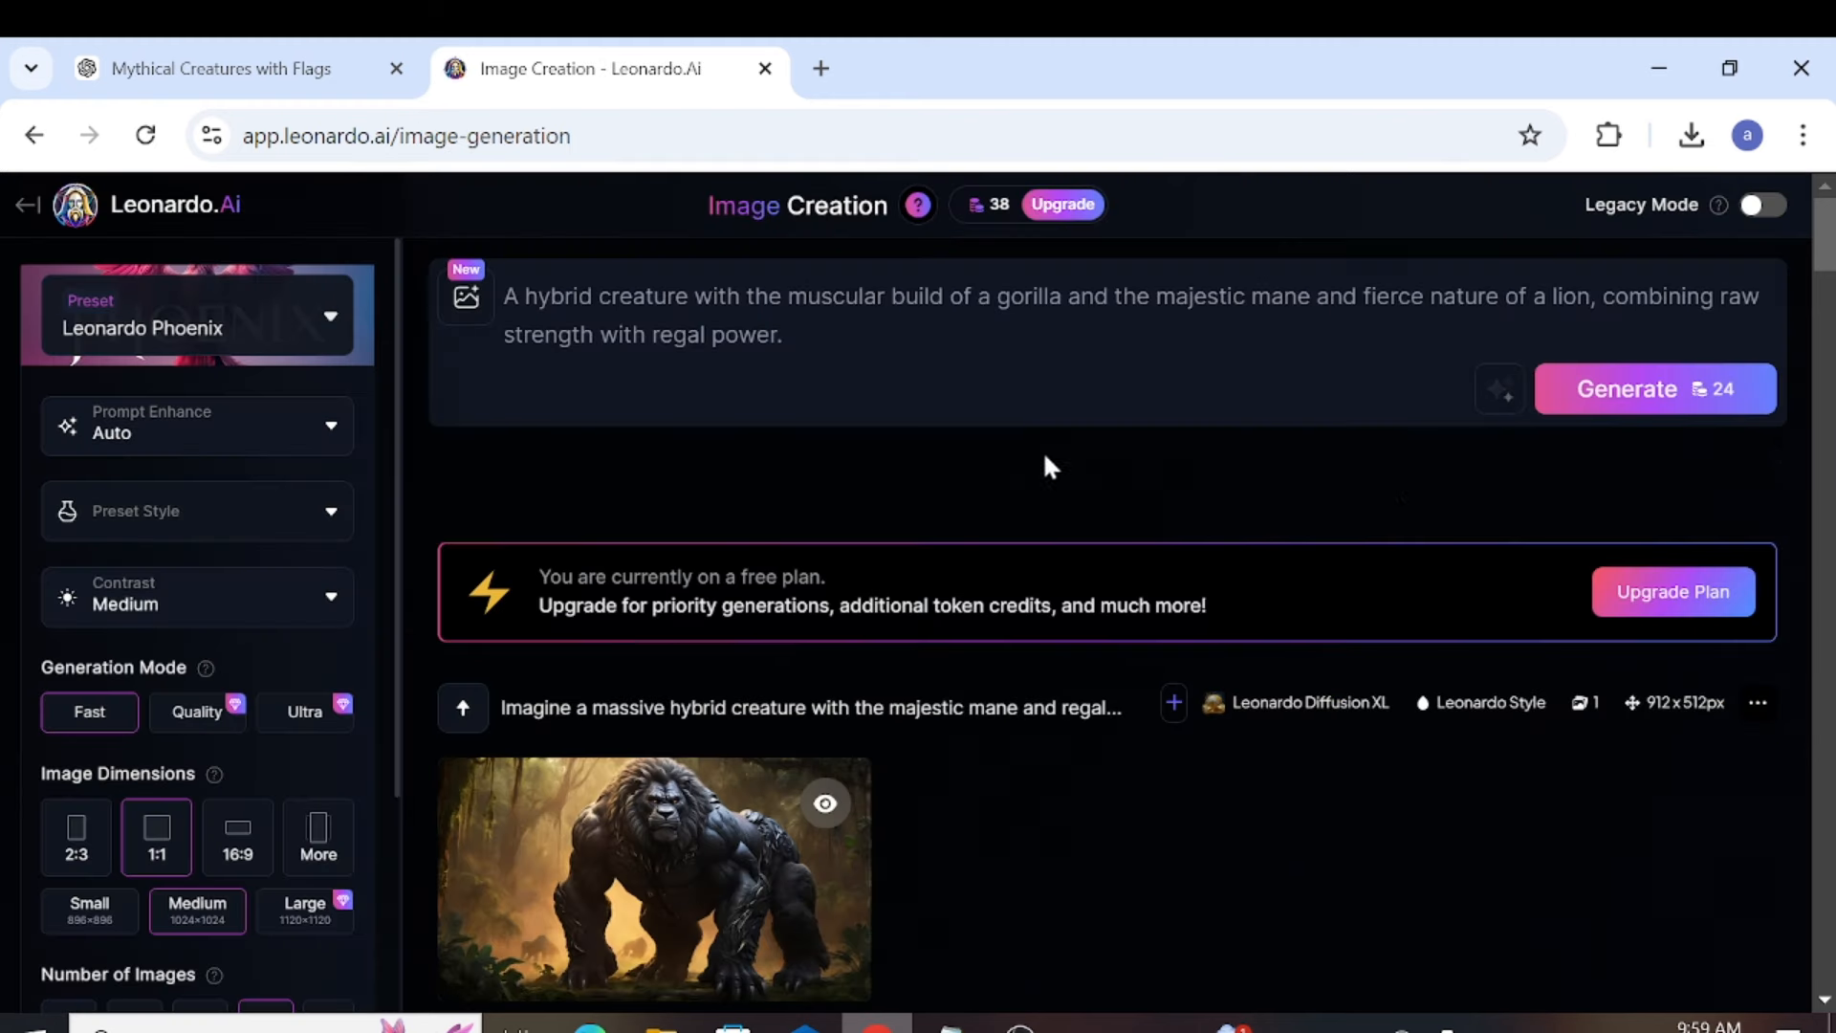
click(1762, 205)
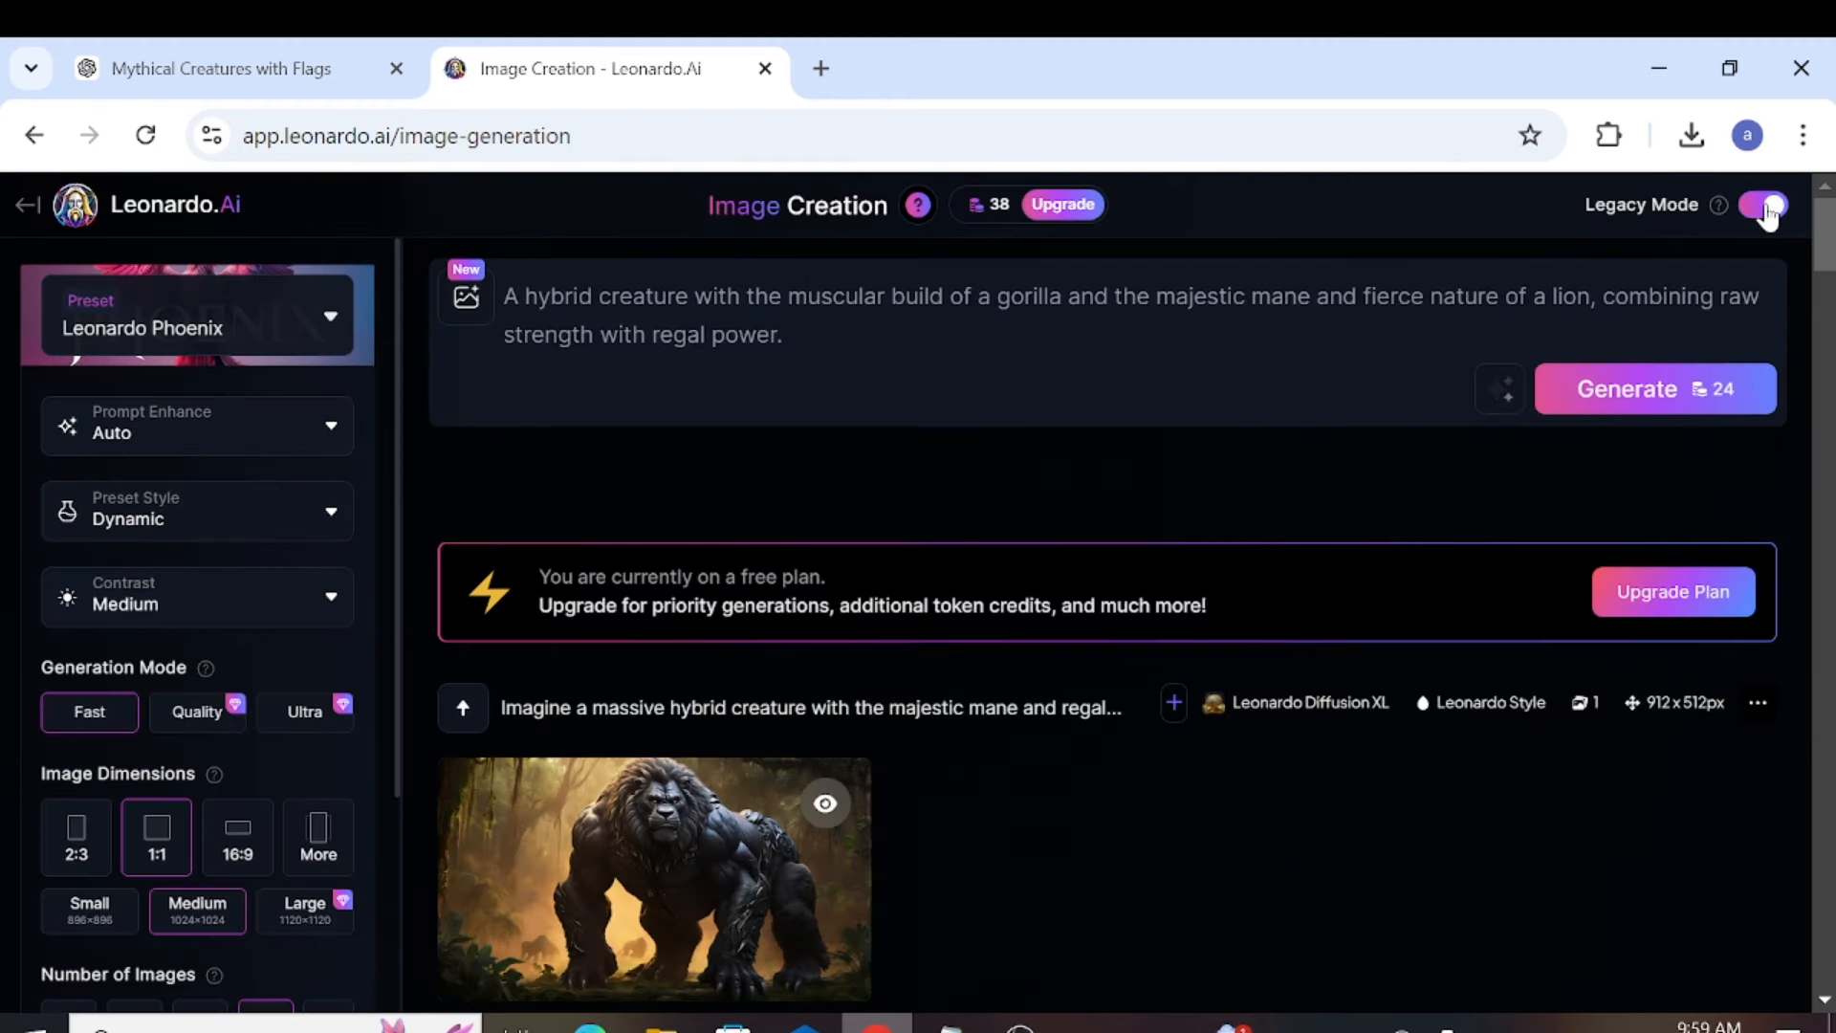
click(1764, 205)
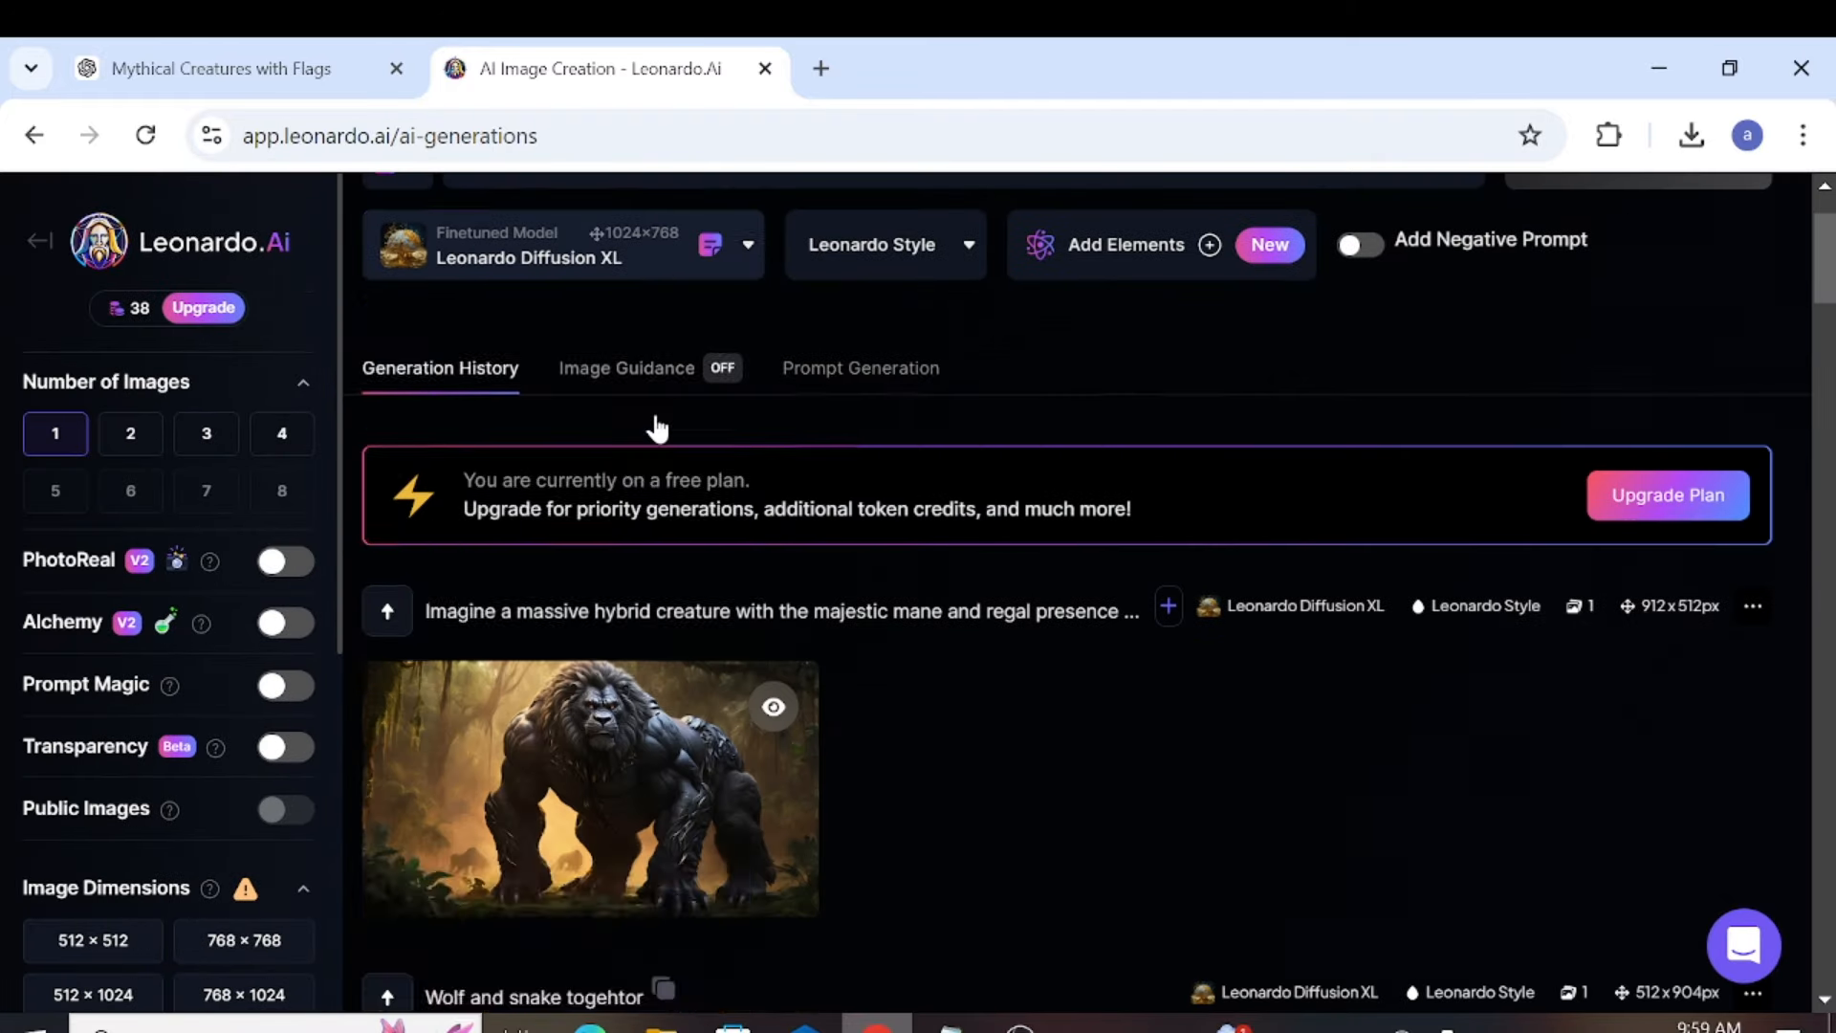
click(564, 245)
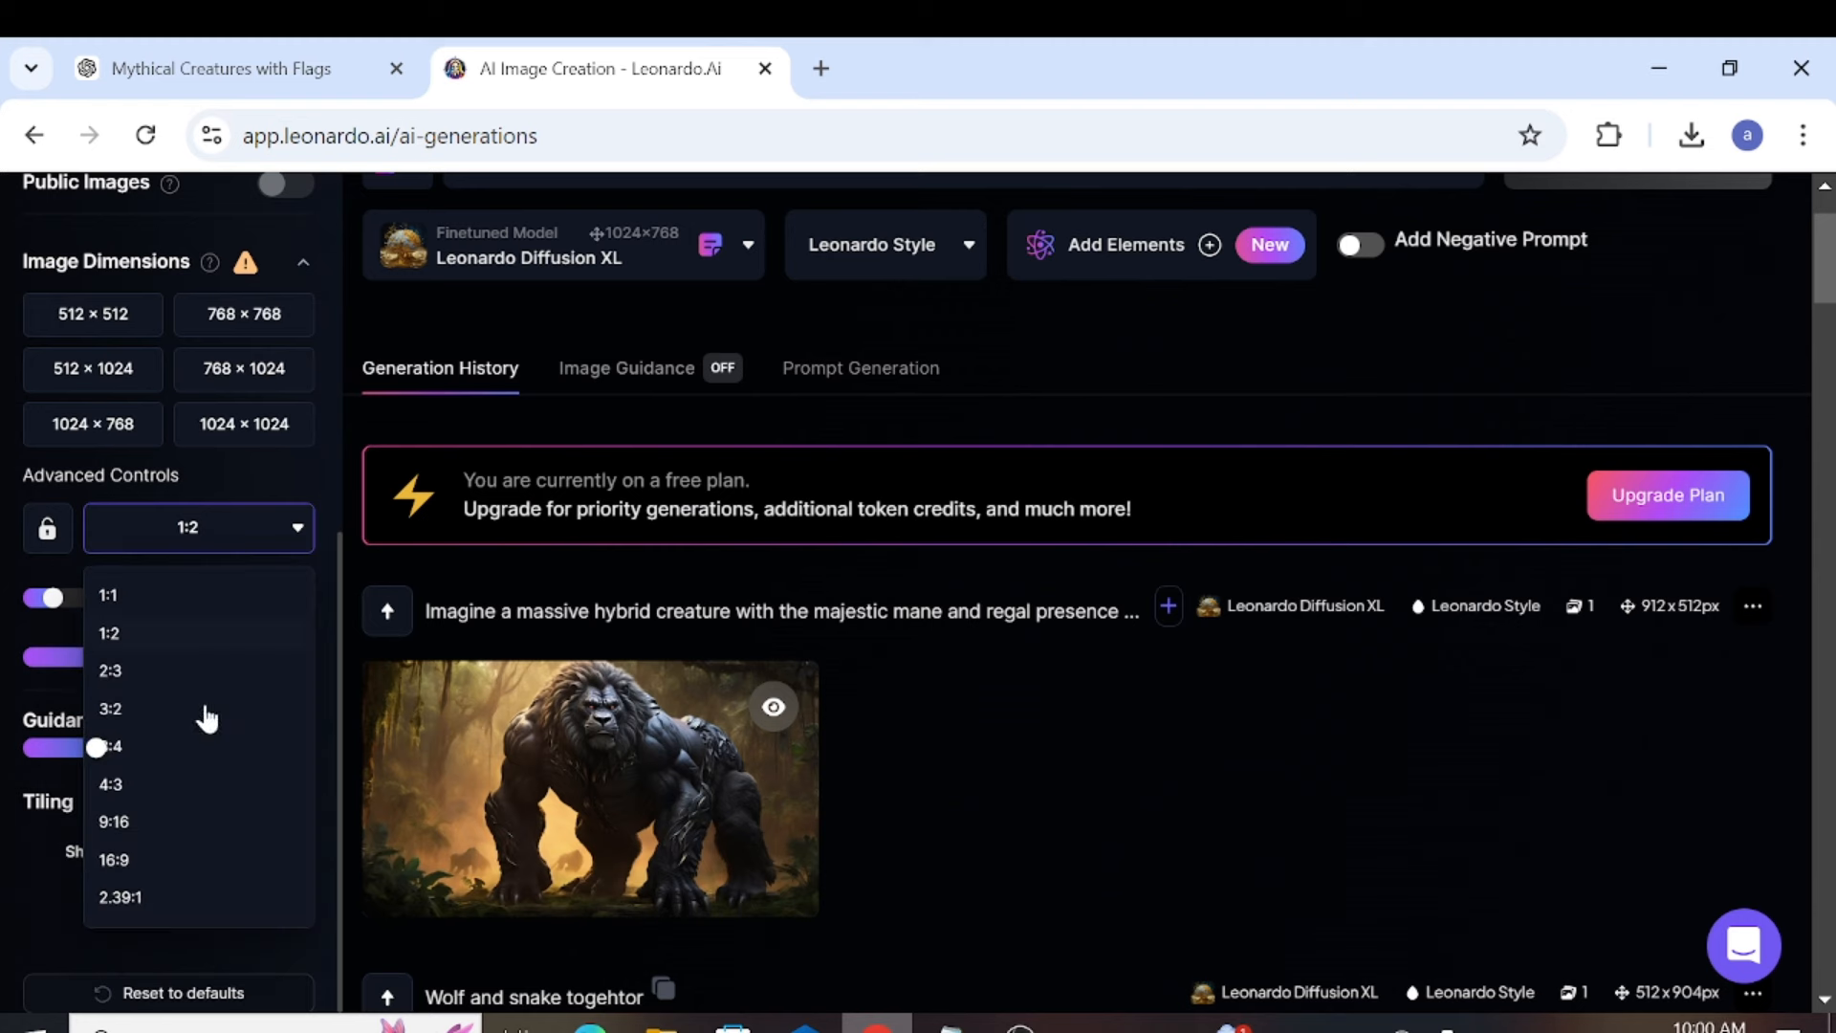
click(115, 822)
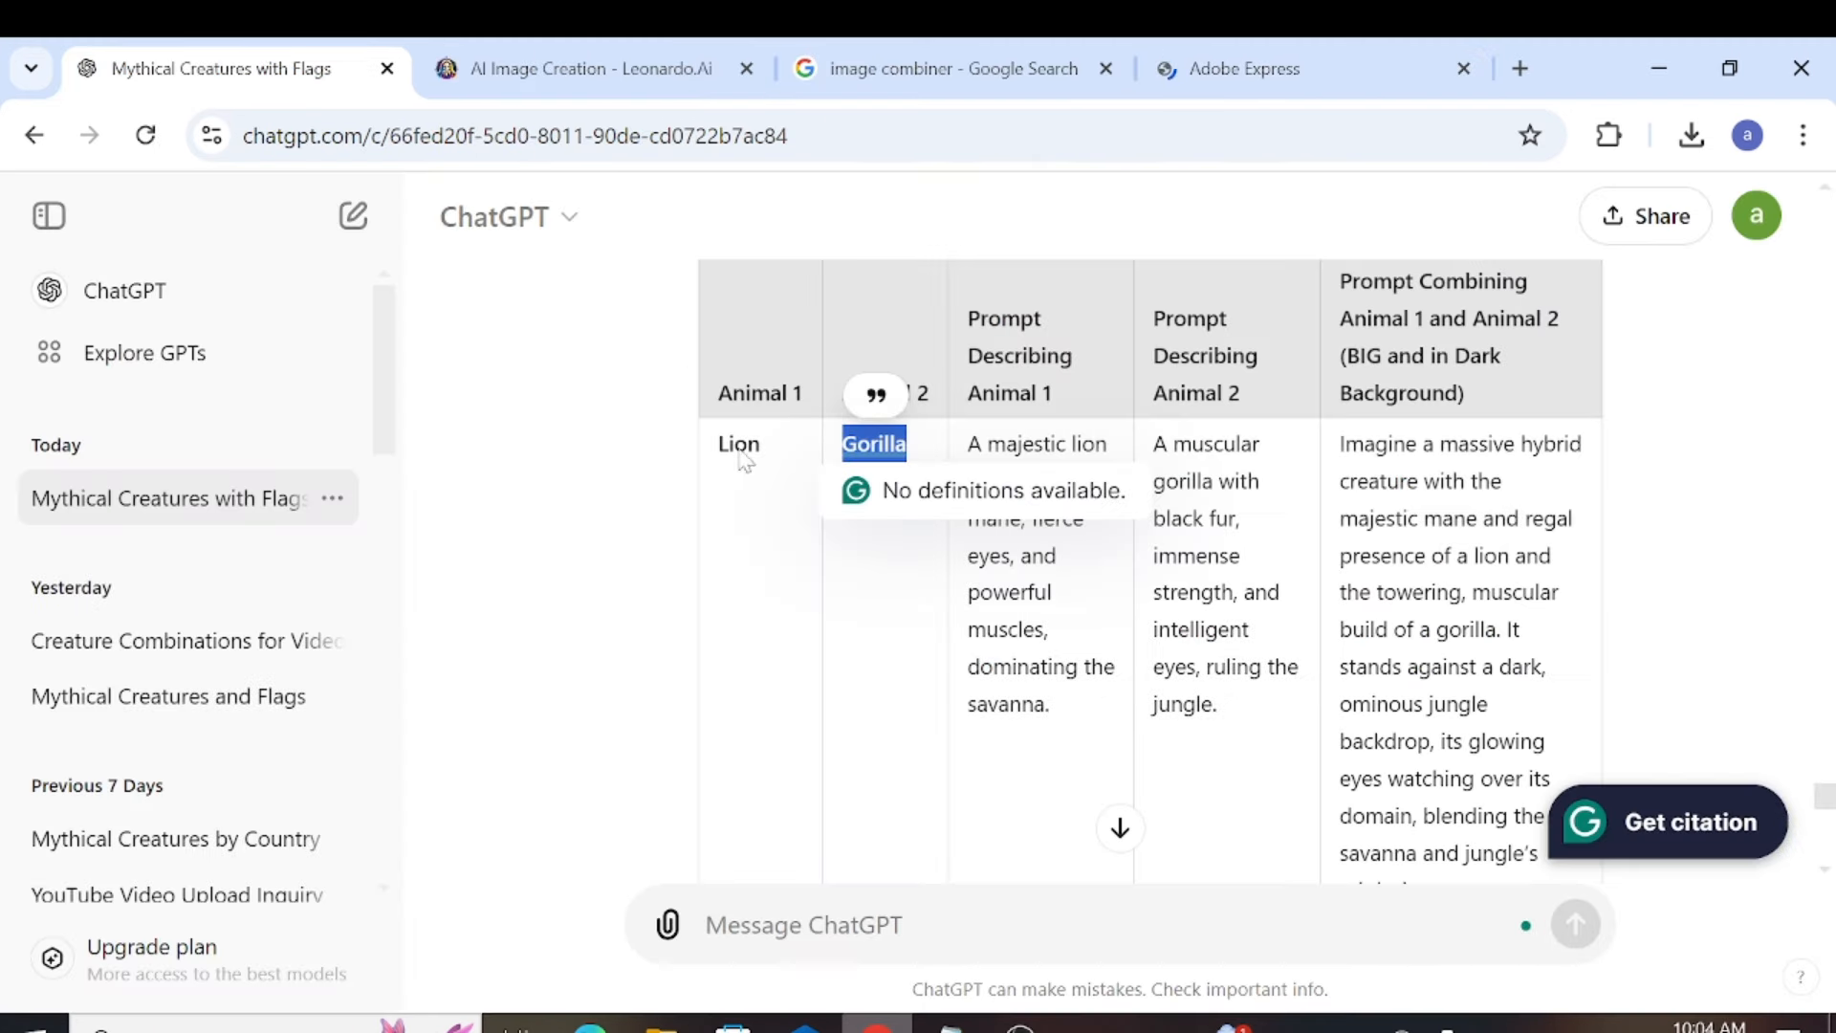
Step: Begin a follow-up message to ChatGPT: 'ok i need a table that'
scroll(down, 3)
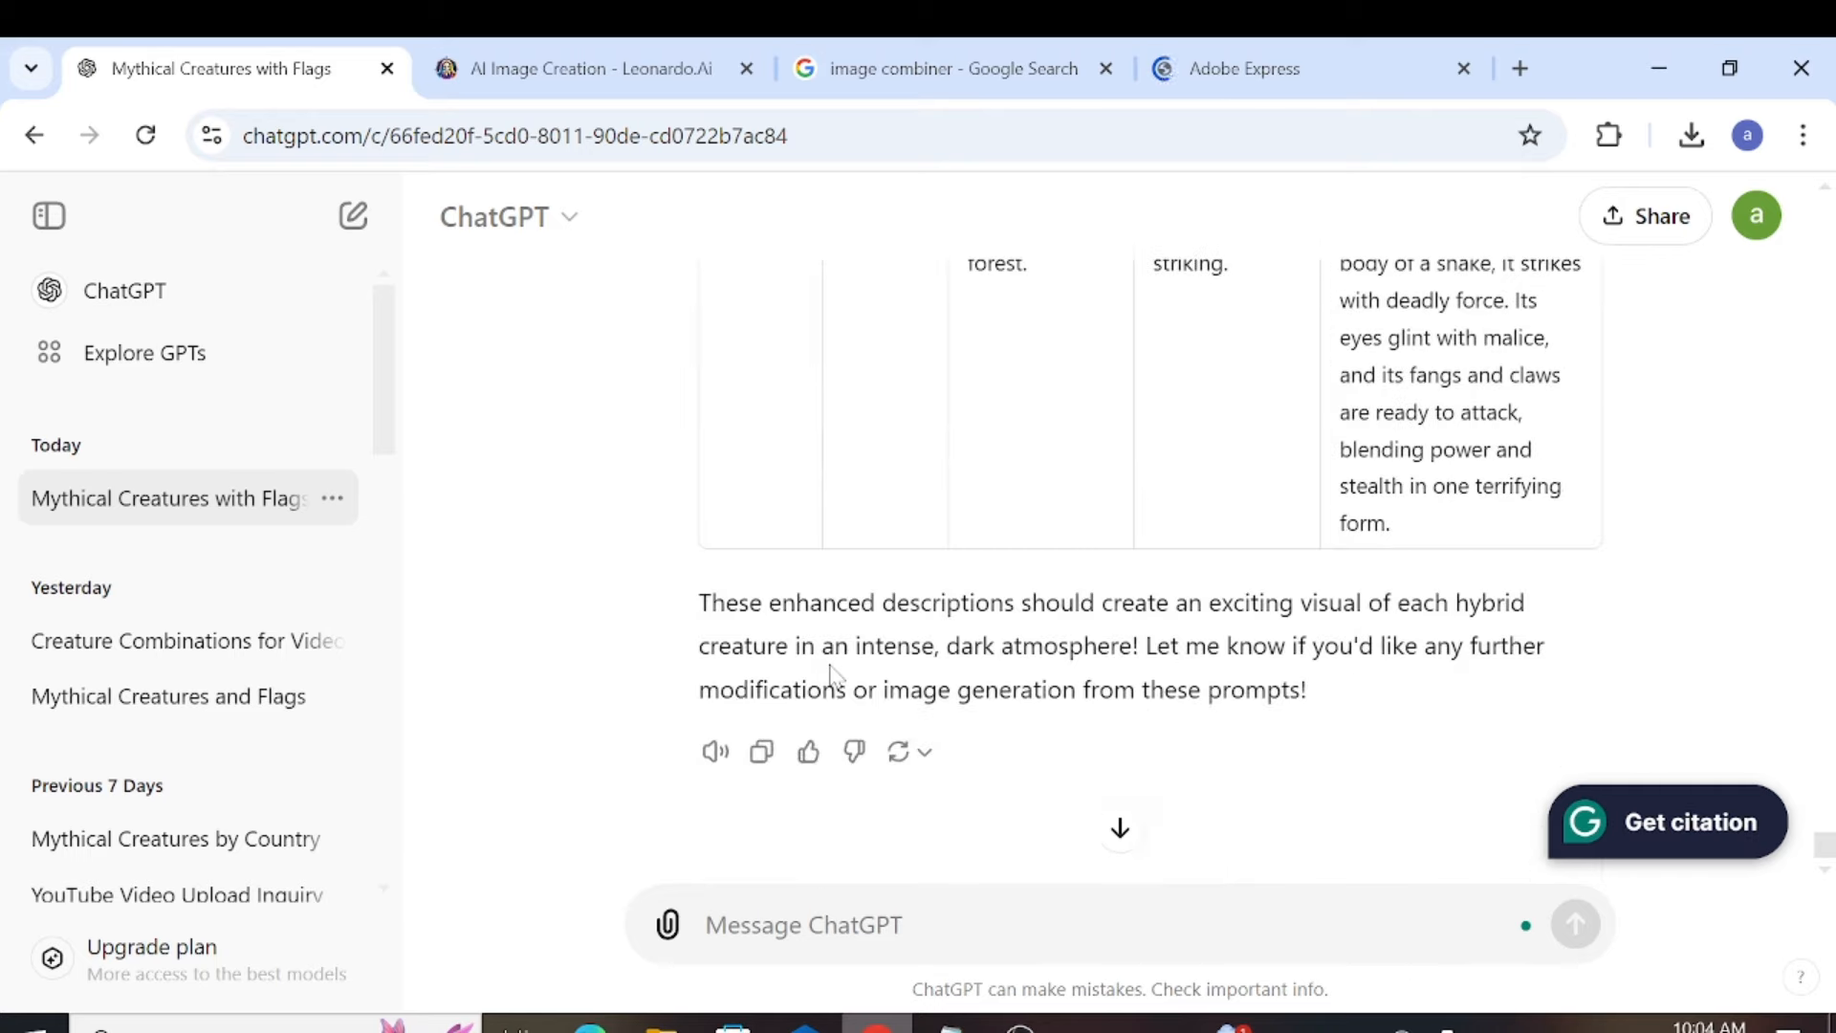
text(ok i need a)
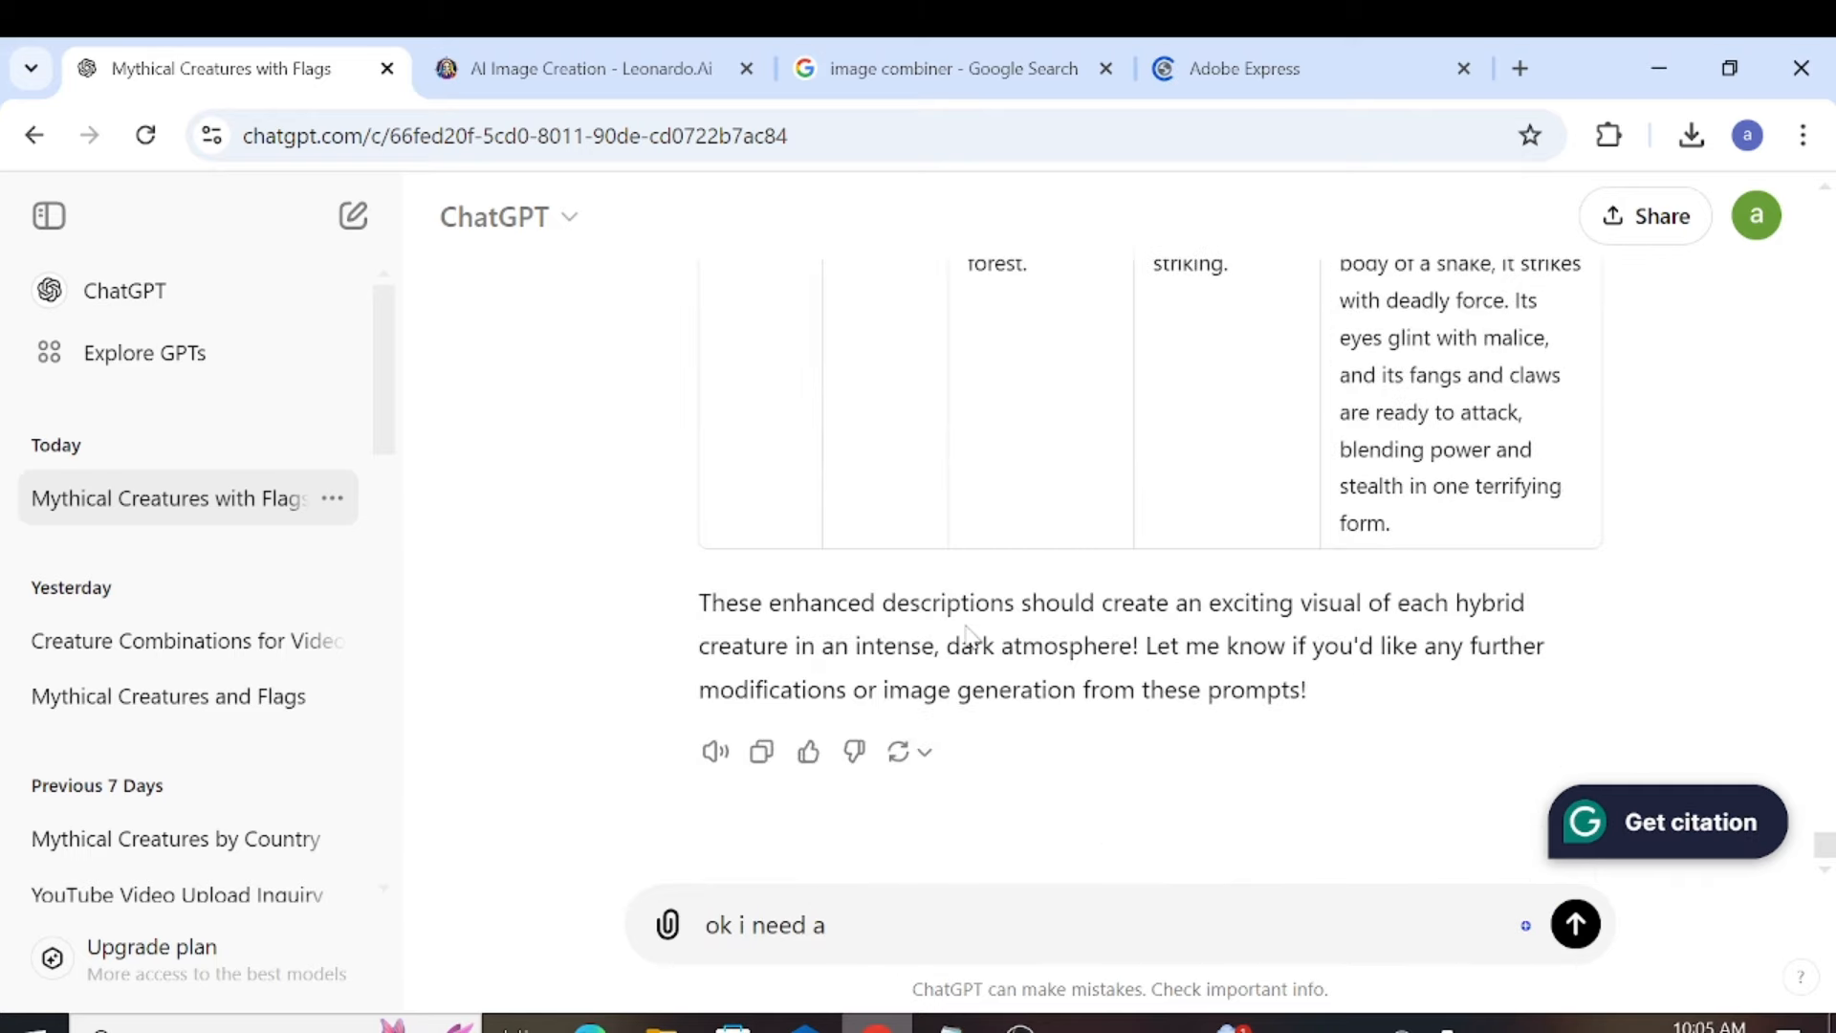
text(table that)
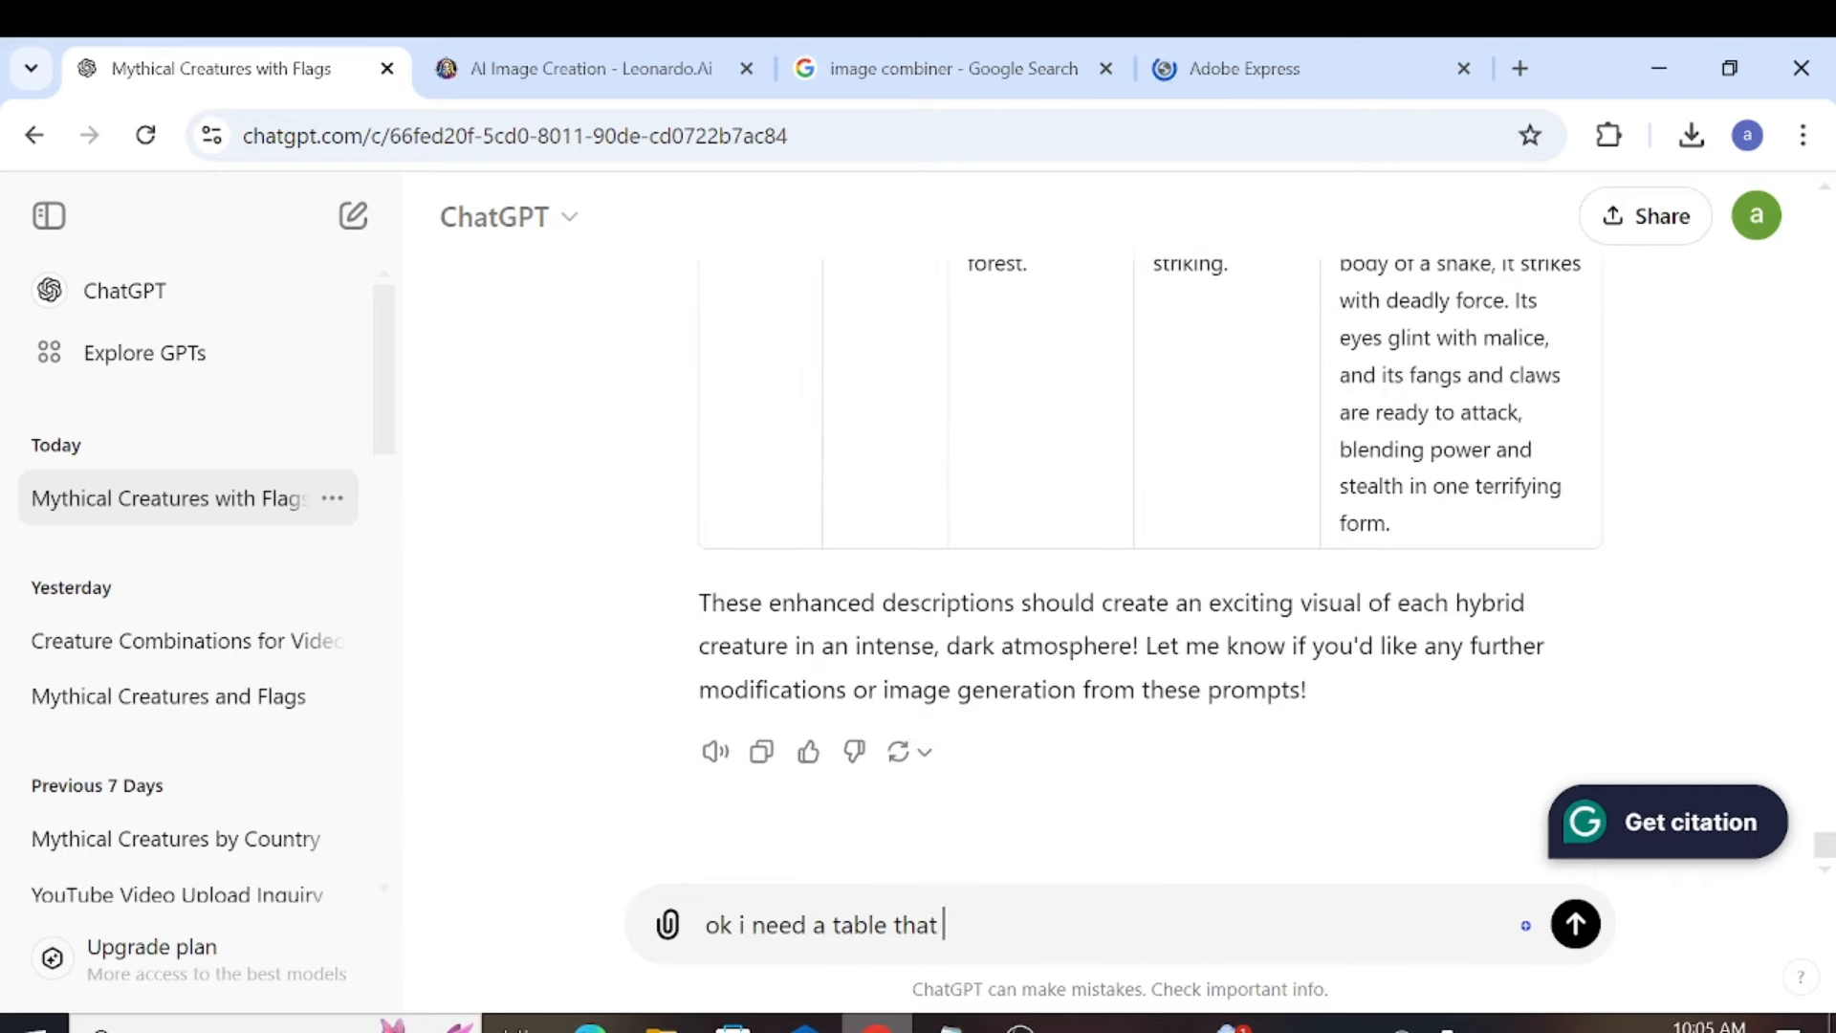
click(1576, 924)
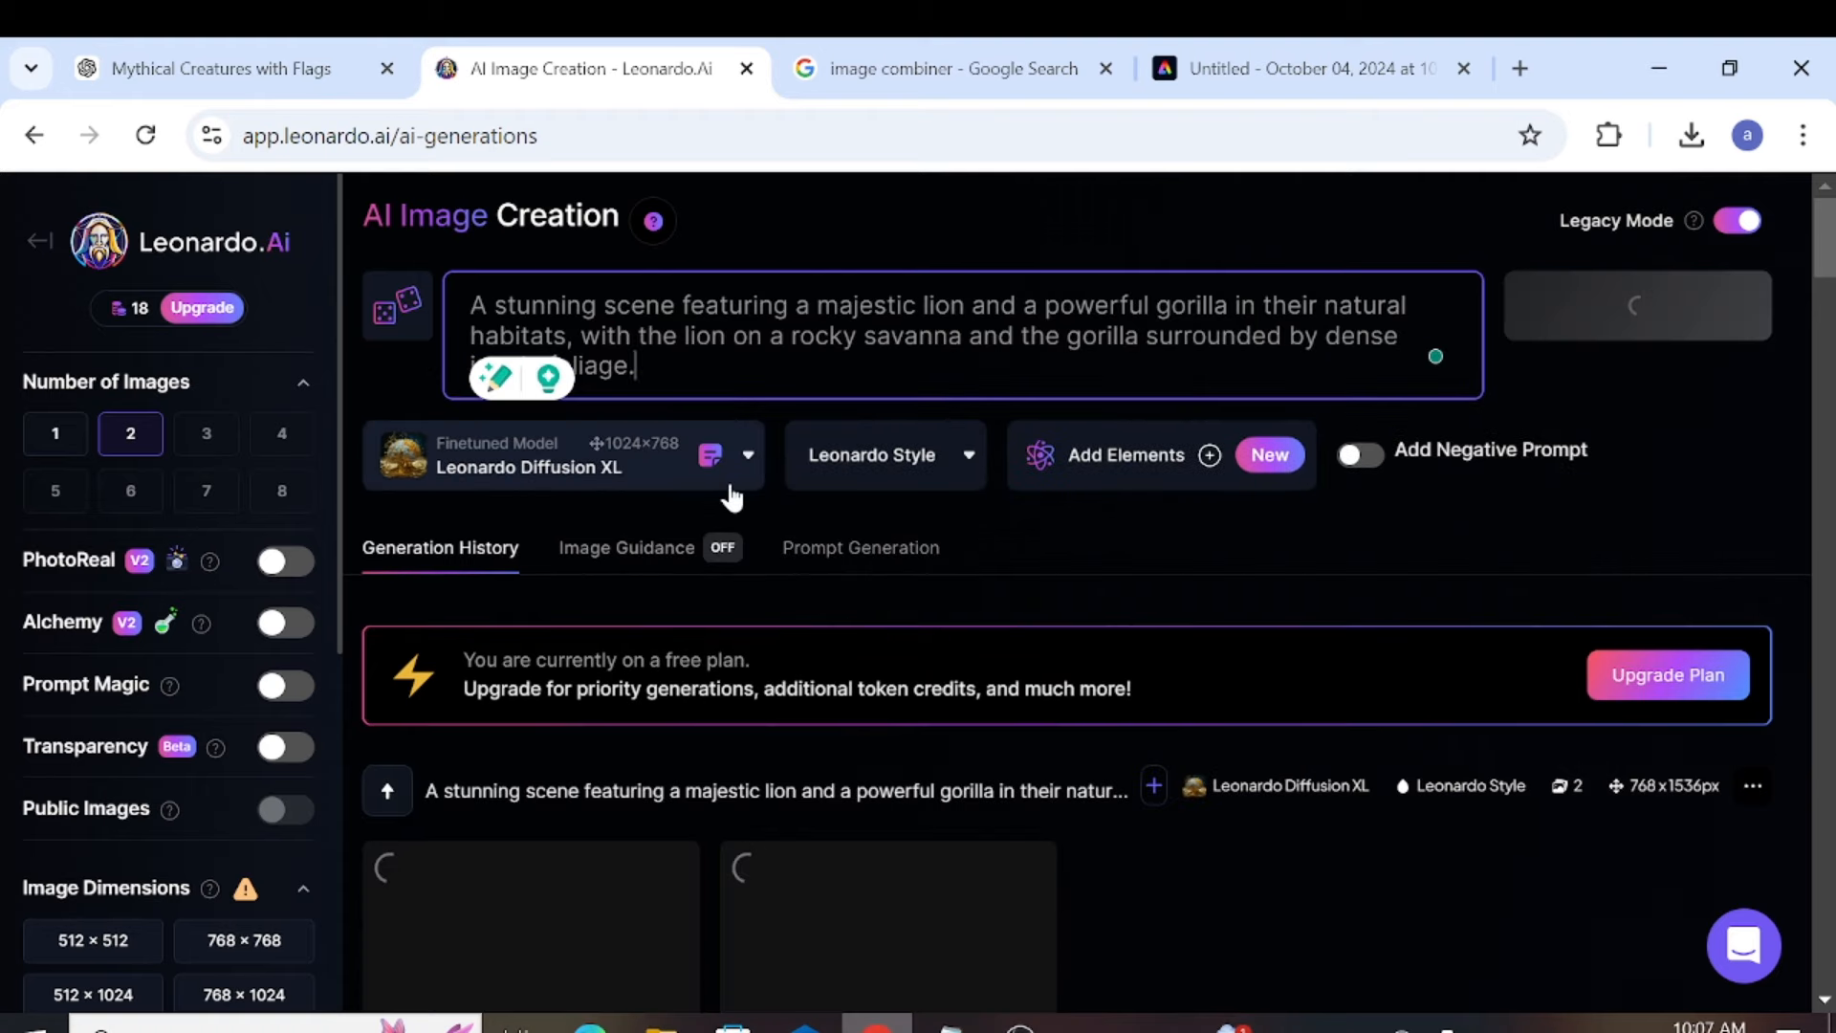
Step: Check the lion and gorilla generations, then copy the Elephant/Eagle hybrid prompt from the table
click(220, 69)
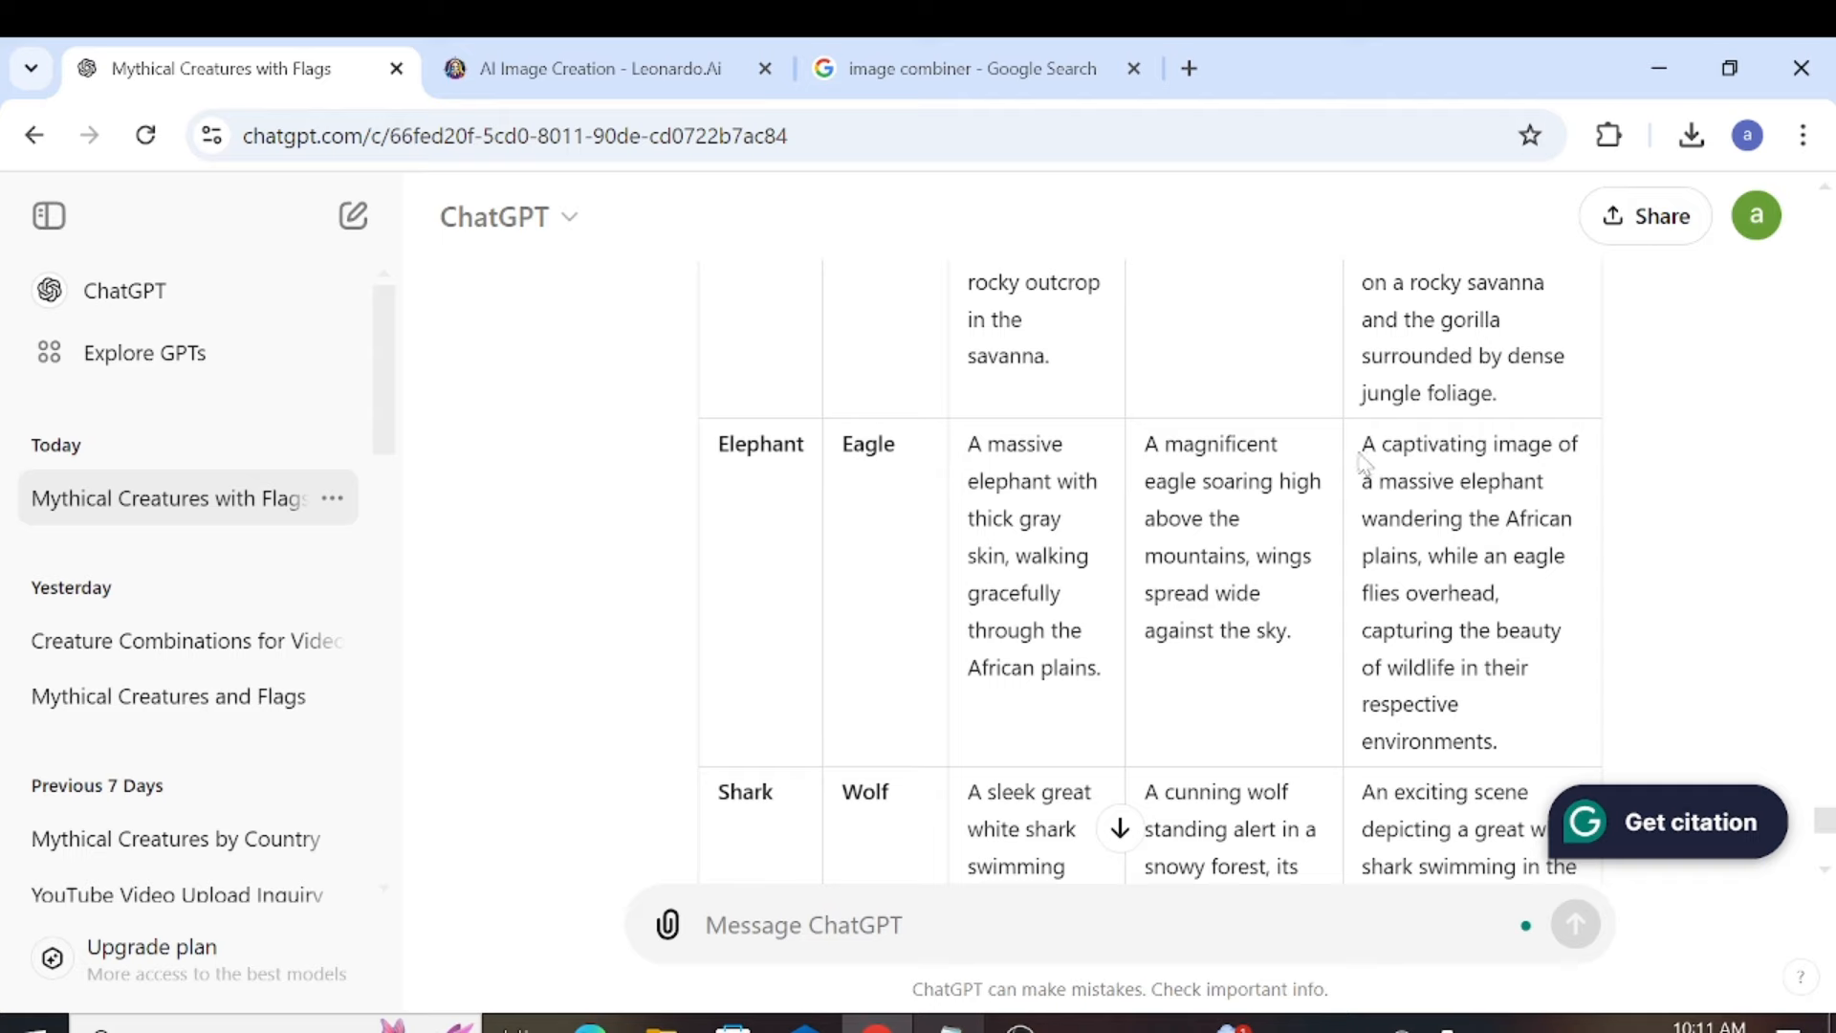
click(593, 68)
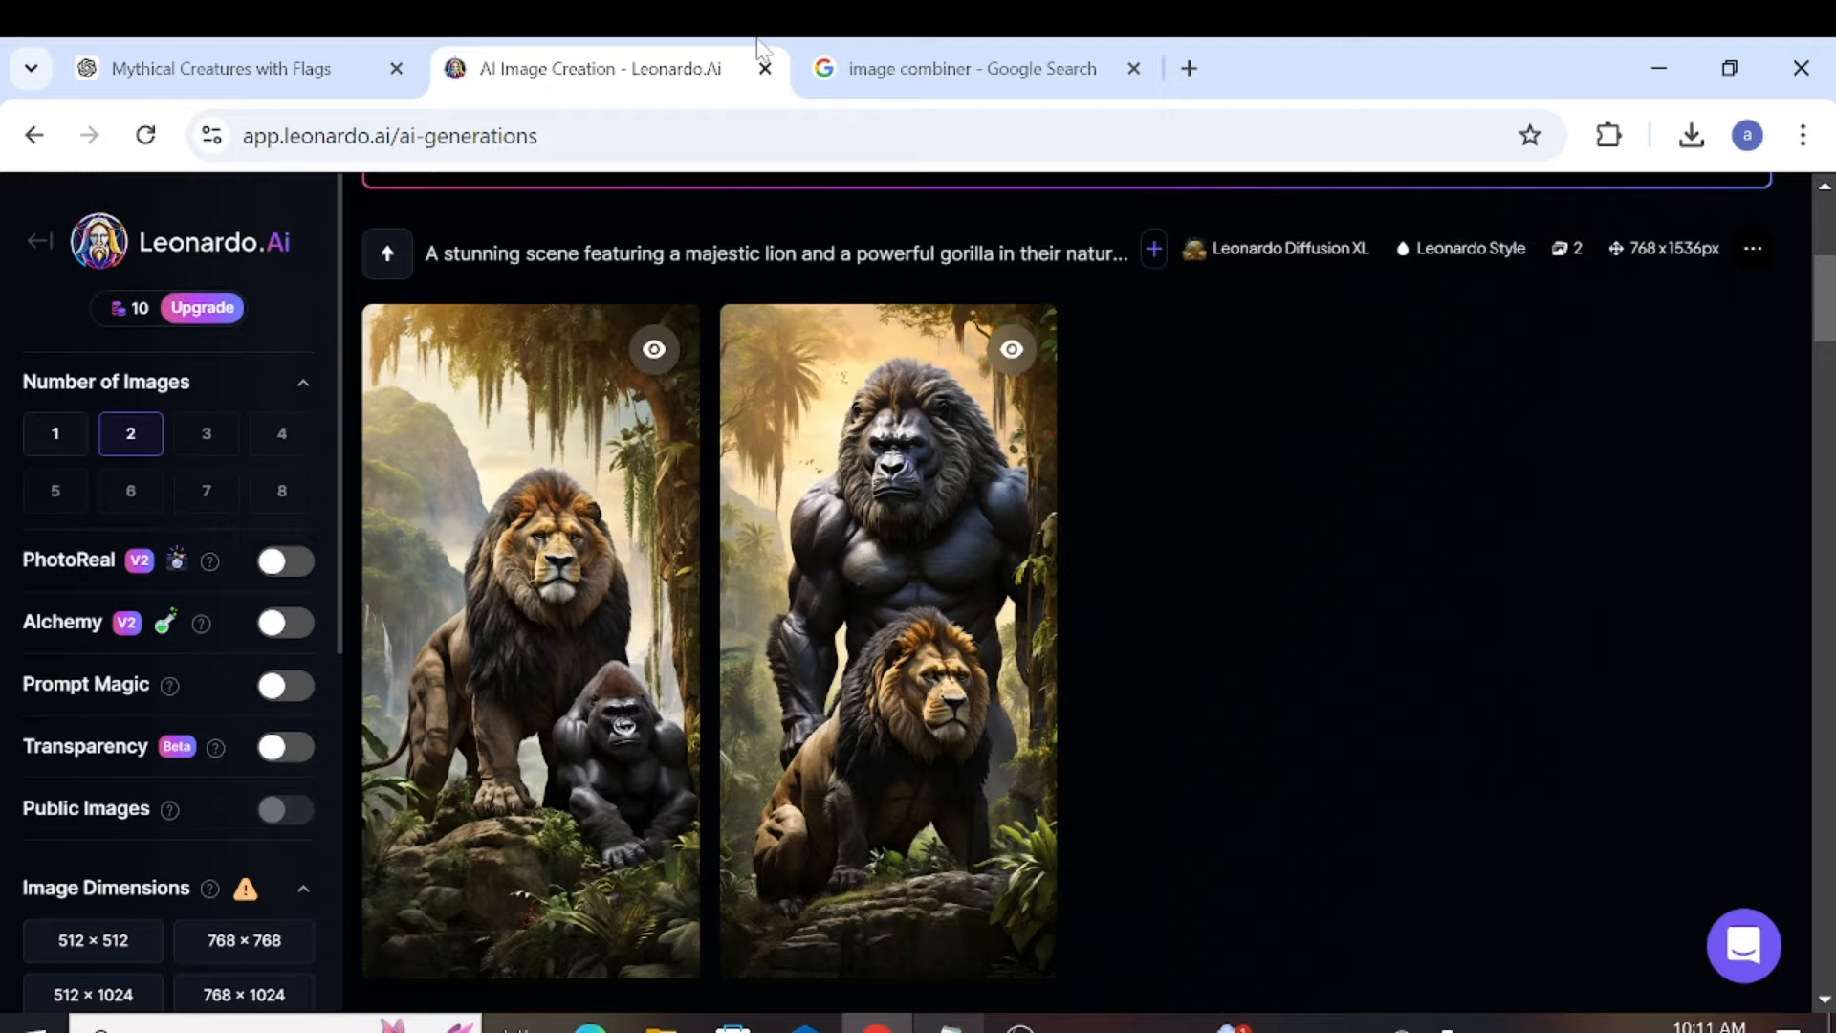
scroll(up, 3)
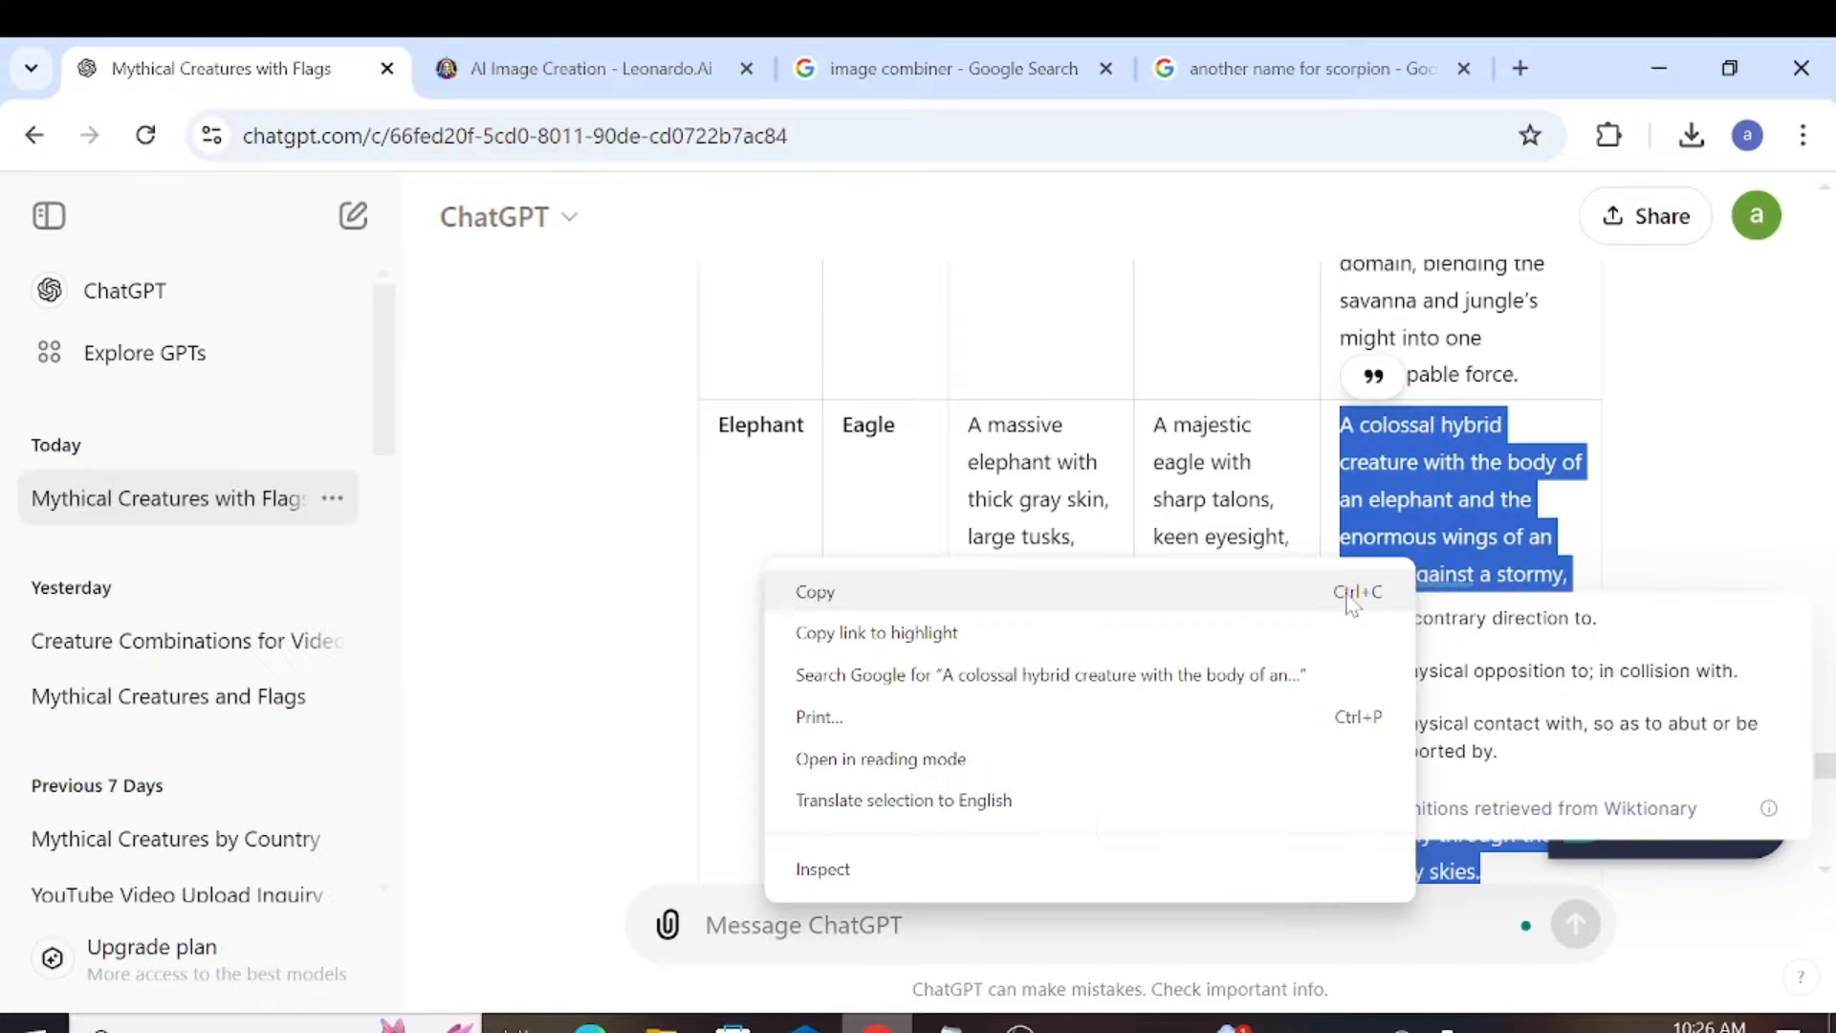
click(591, 69)
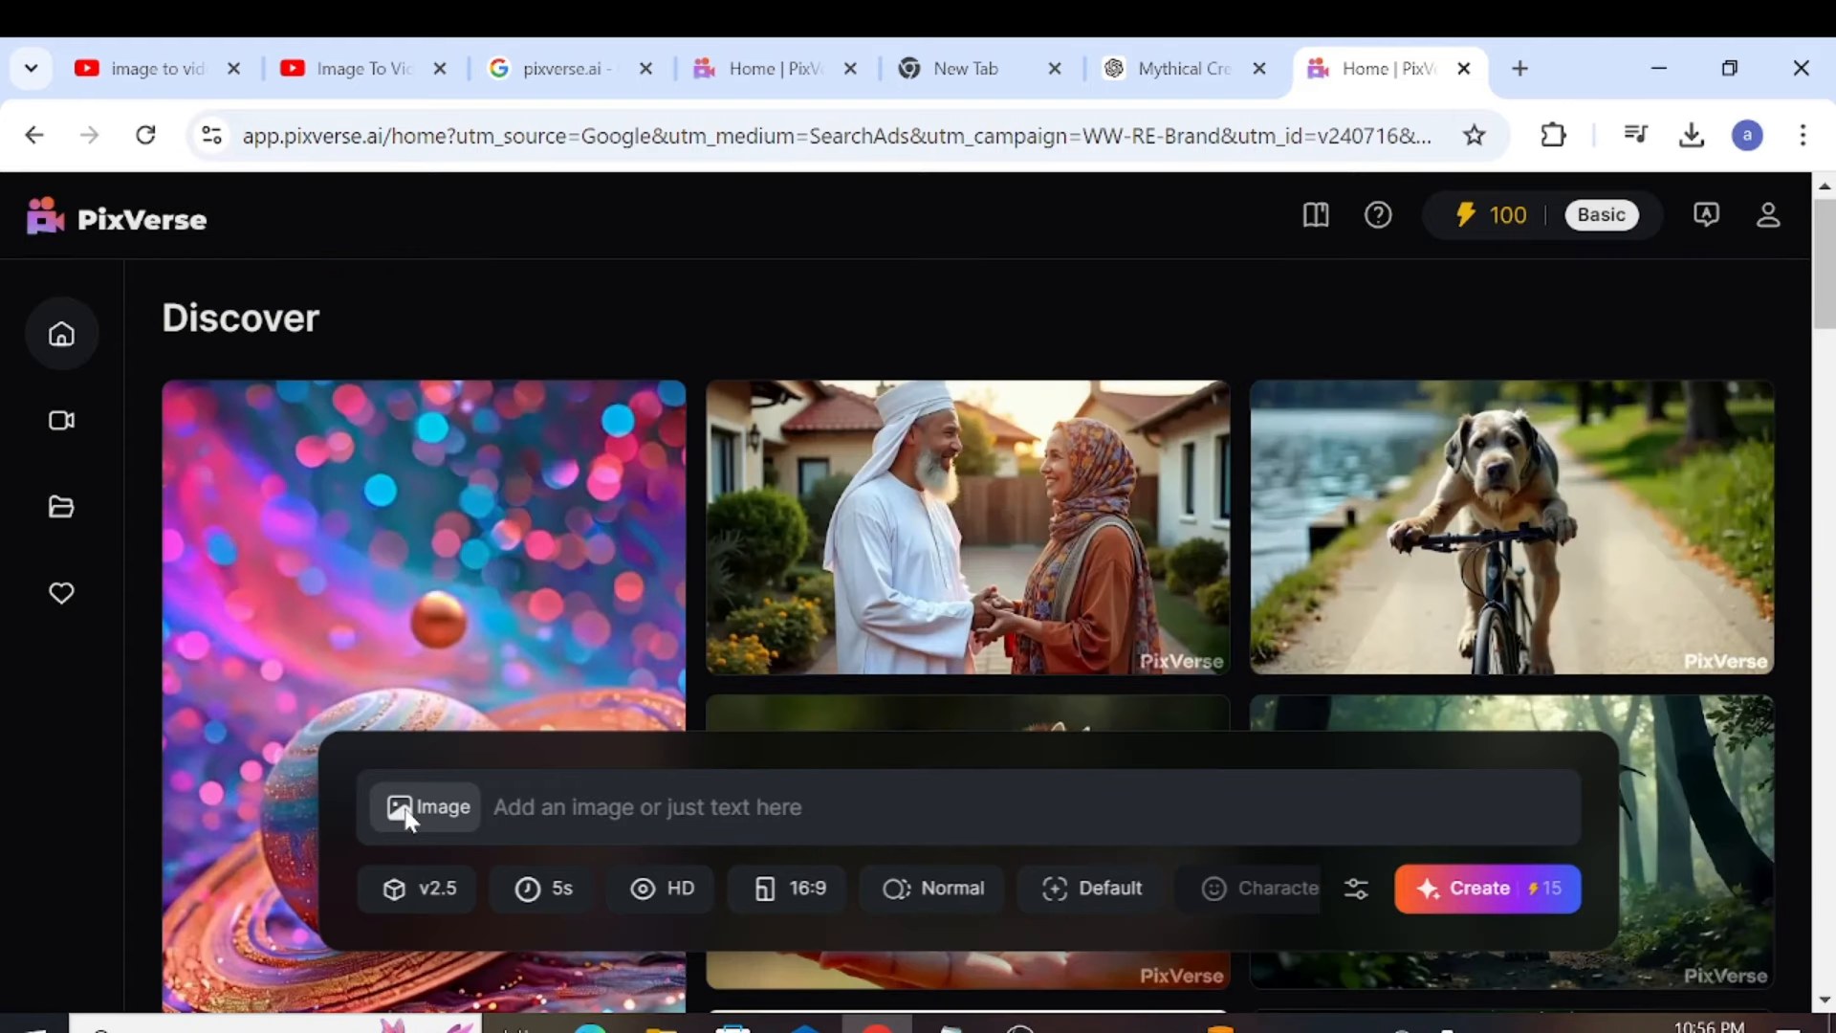
Step: Attach the creature image to the PixVerse prompt and start describing it as 'angry ope'
click(425, 807)
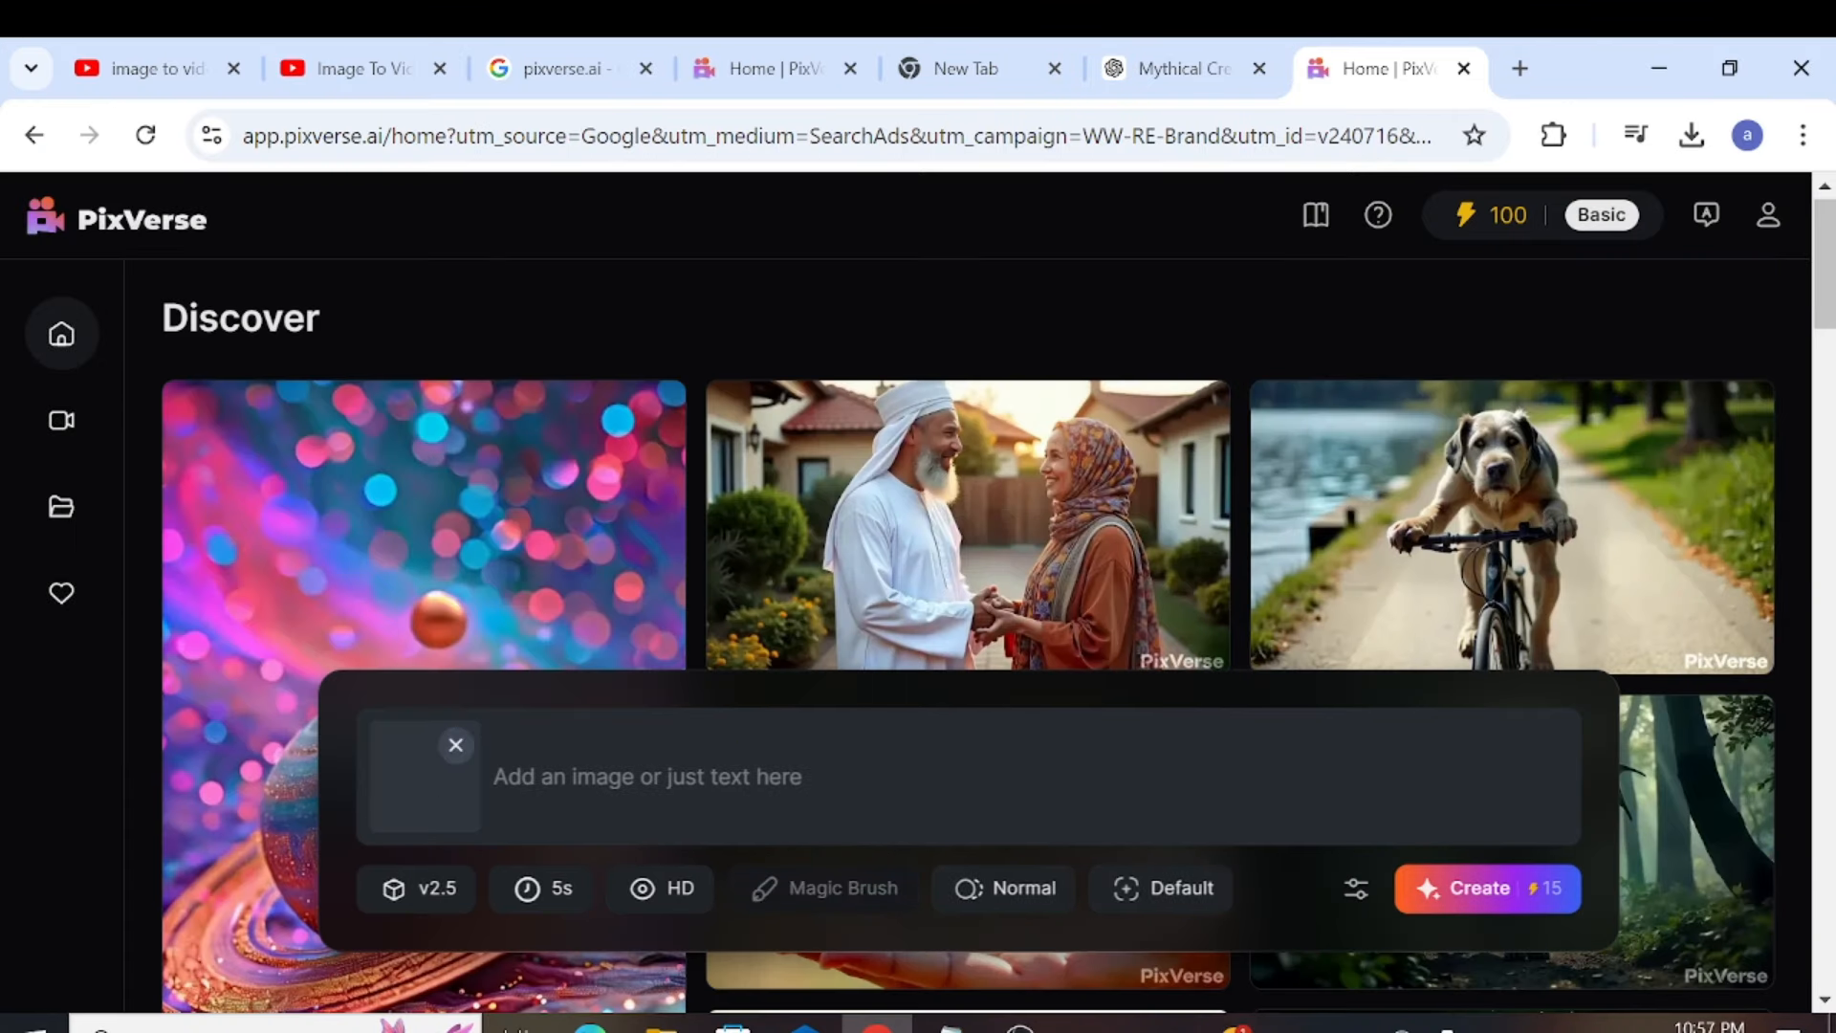
text(angry ope)
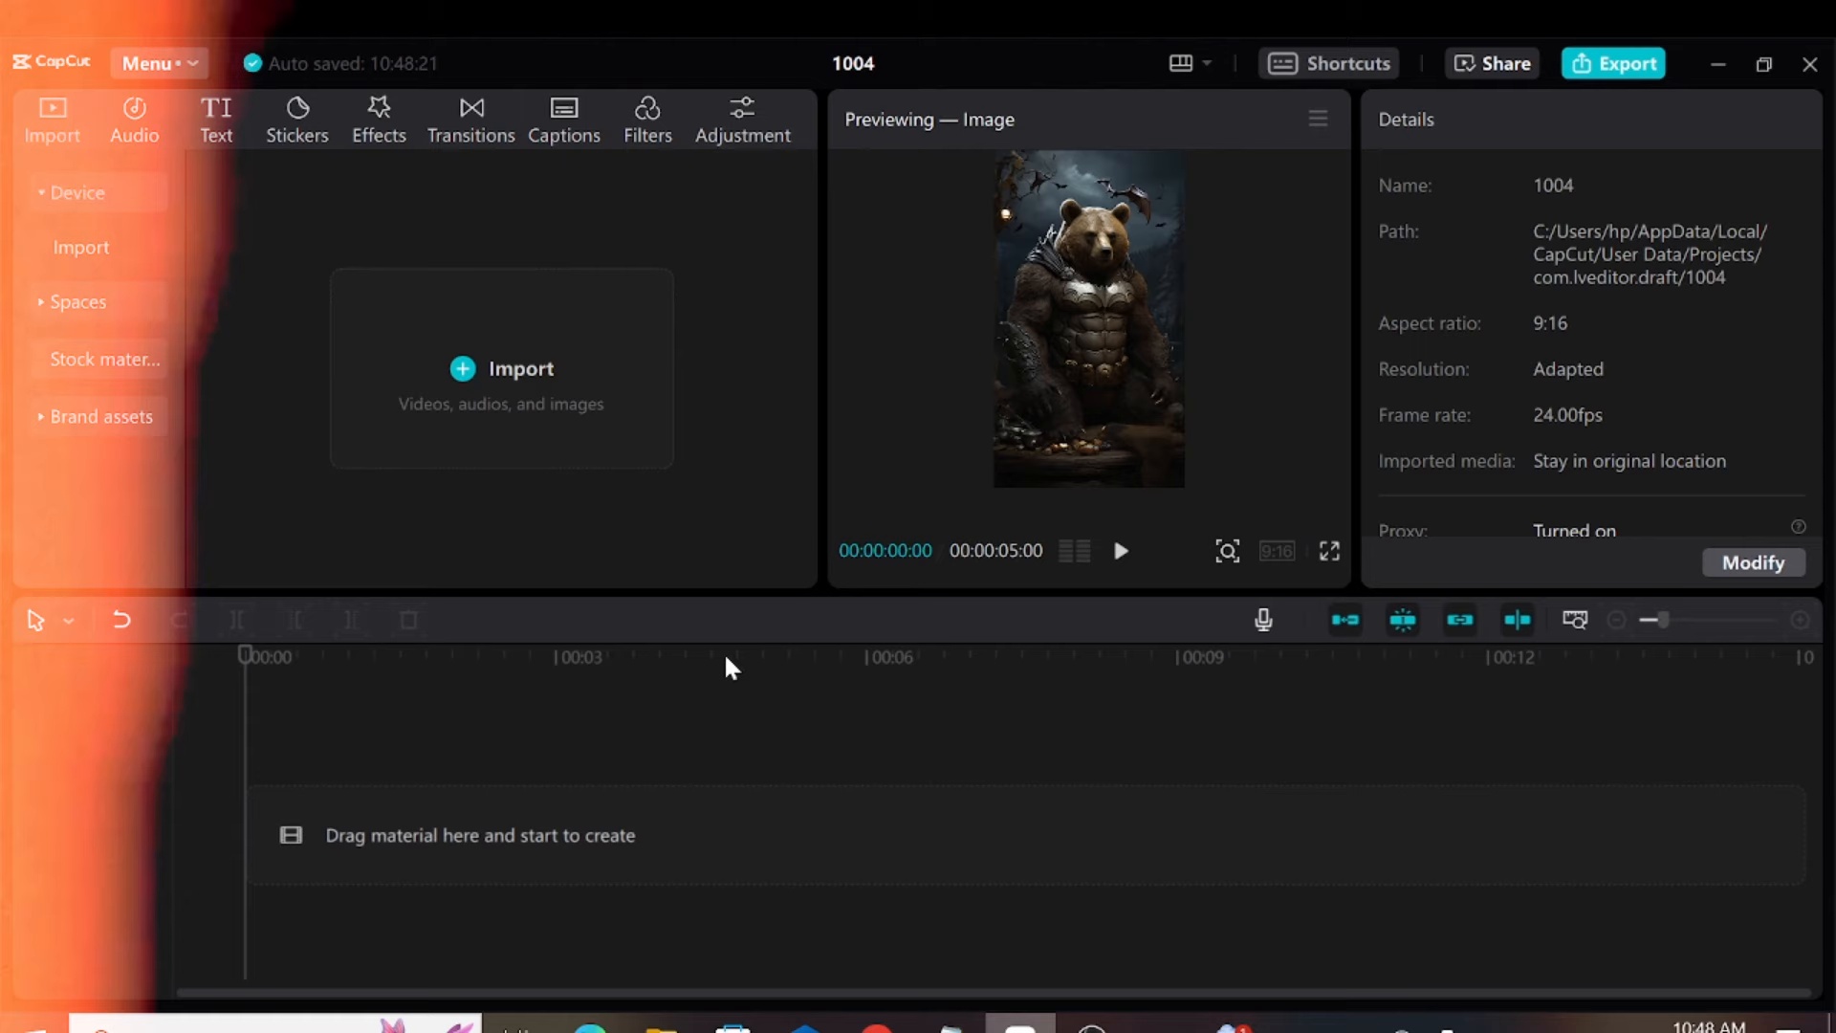
Step: Import the PixVerse mp4s and fusion images from Downloads into the CapCut project
click(502, 369)
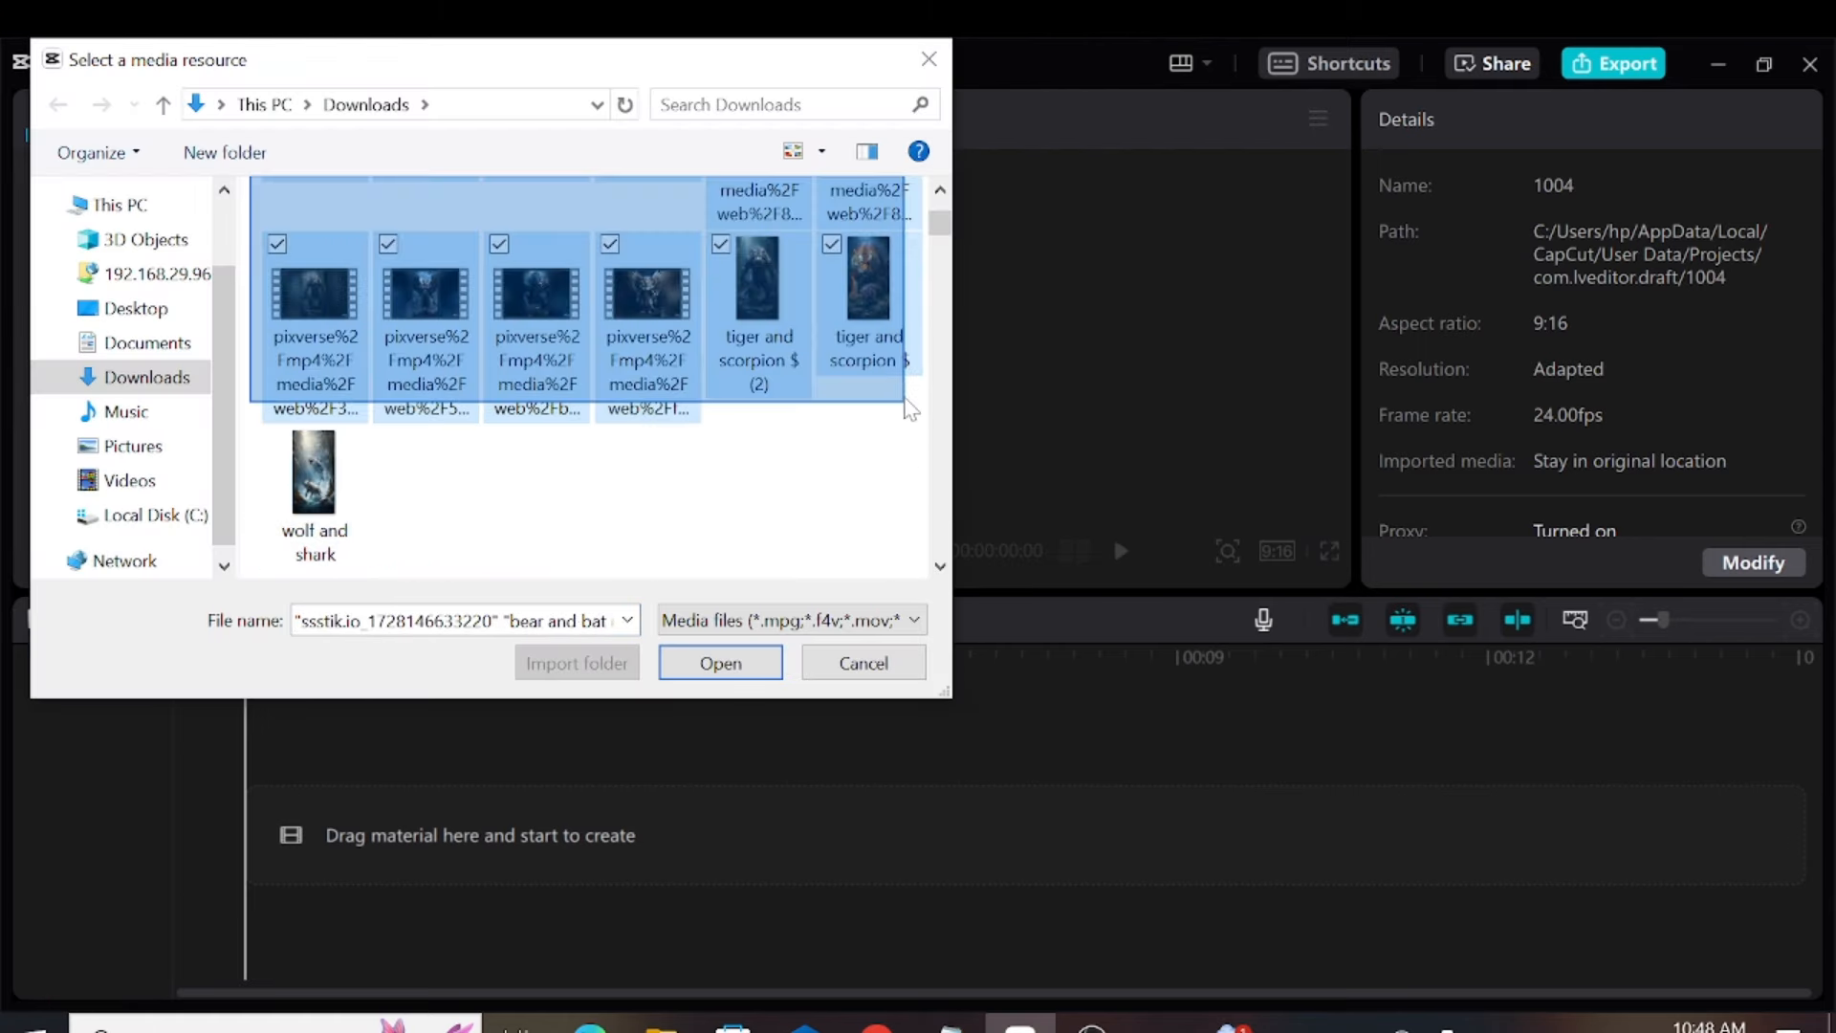
click(720, 661)
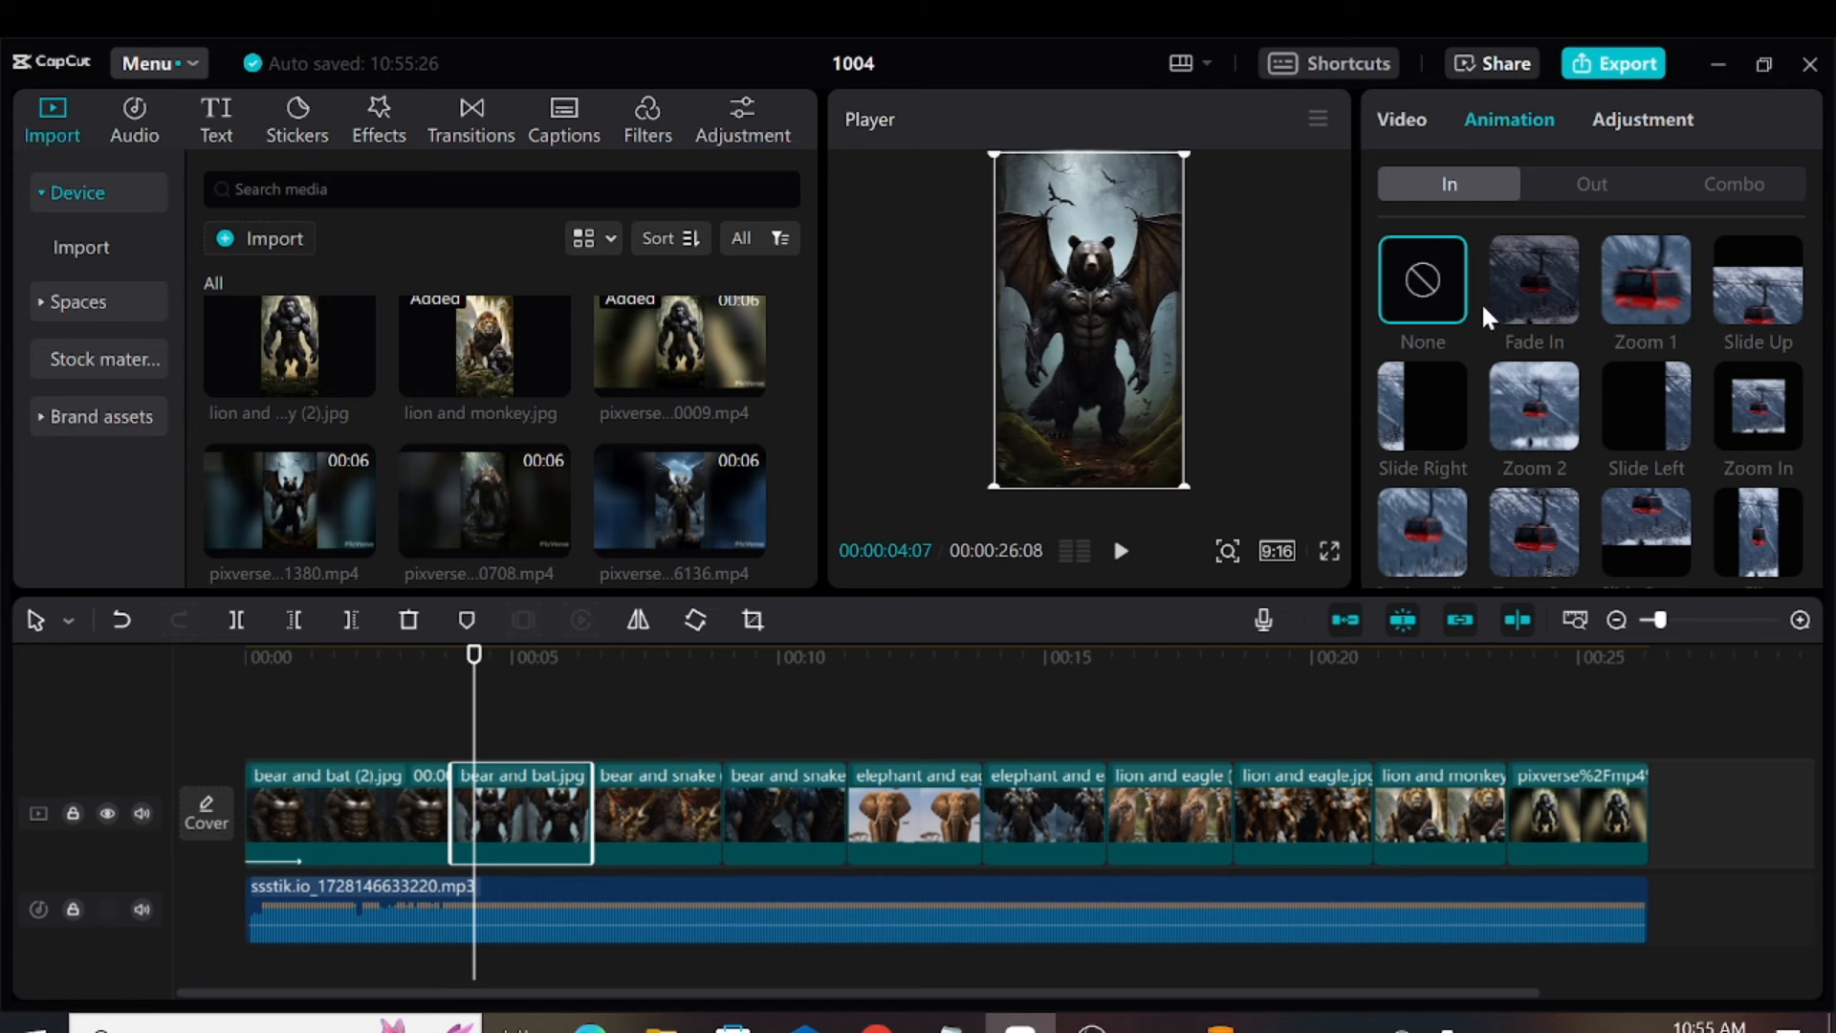
Step: Apply the Zoom 2 In animation to the bear clip and the lion-monkey clip
click(1534, 405)
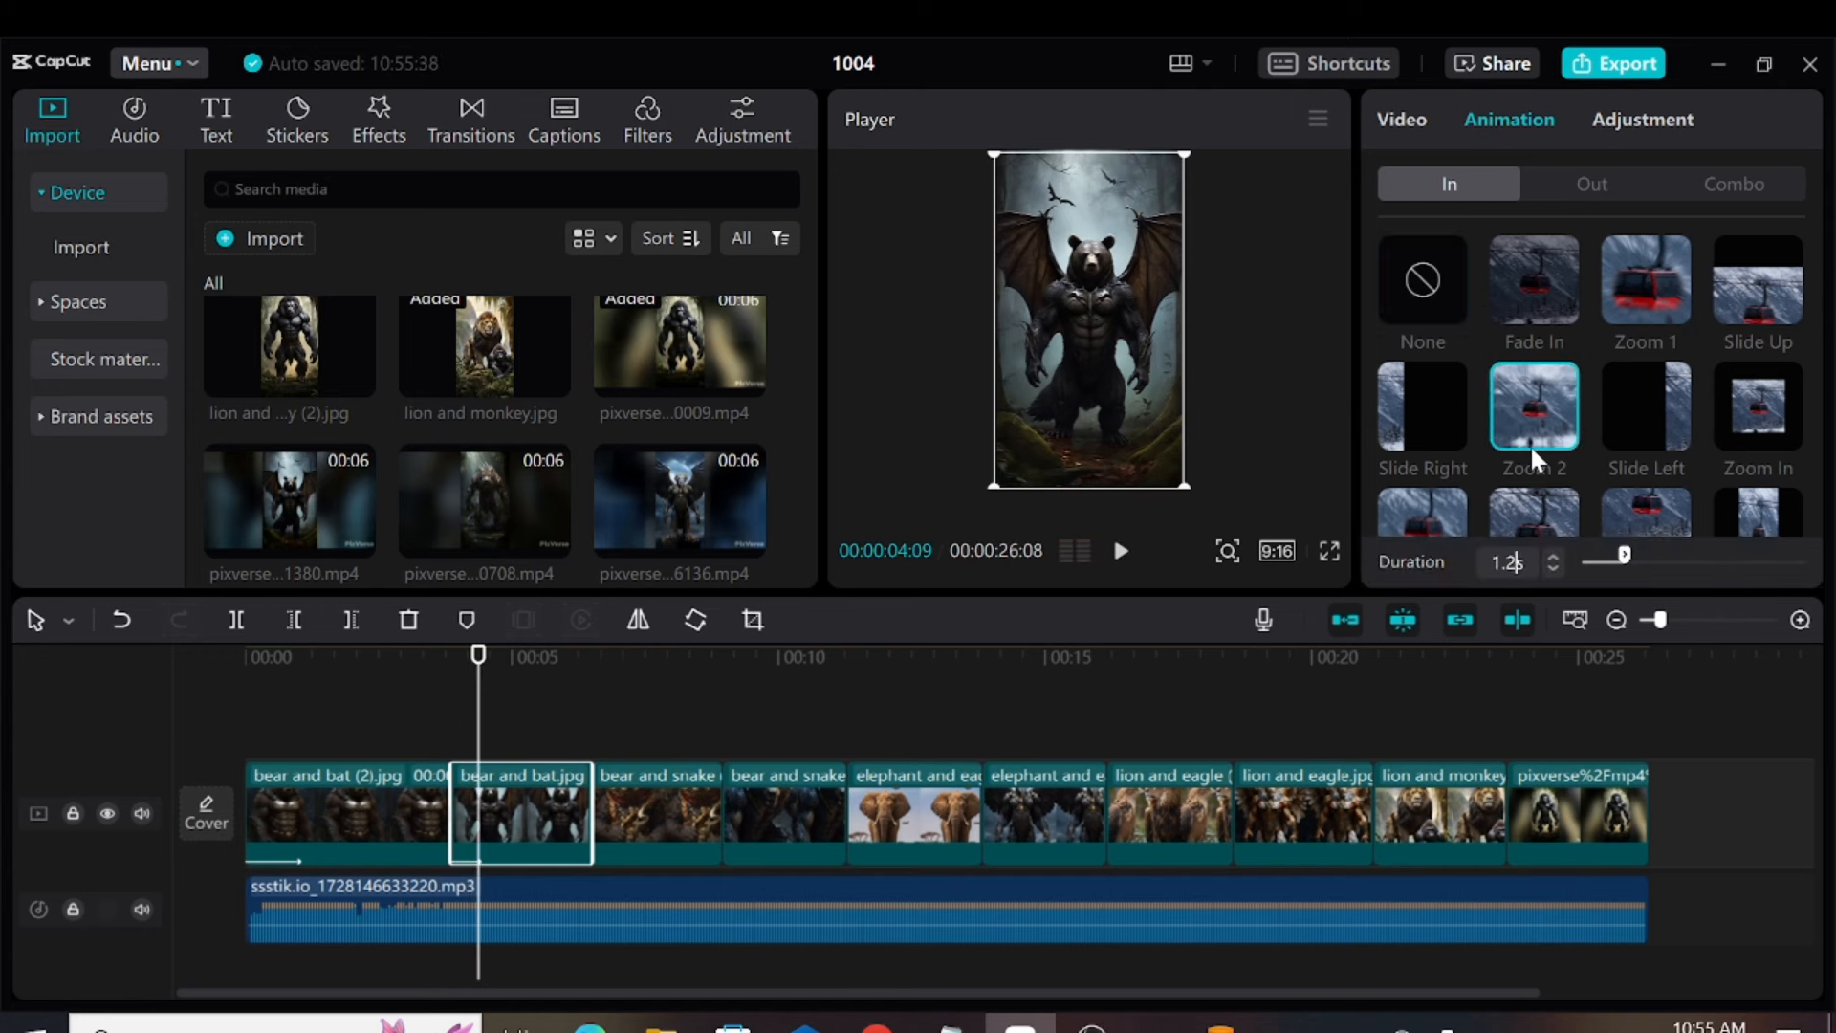
click(1439, 815)
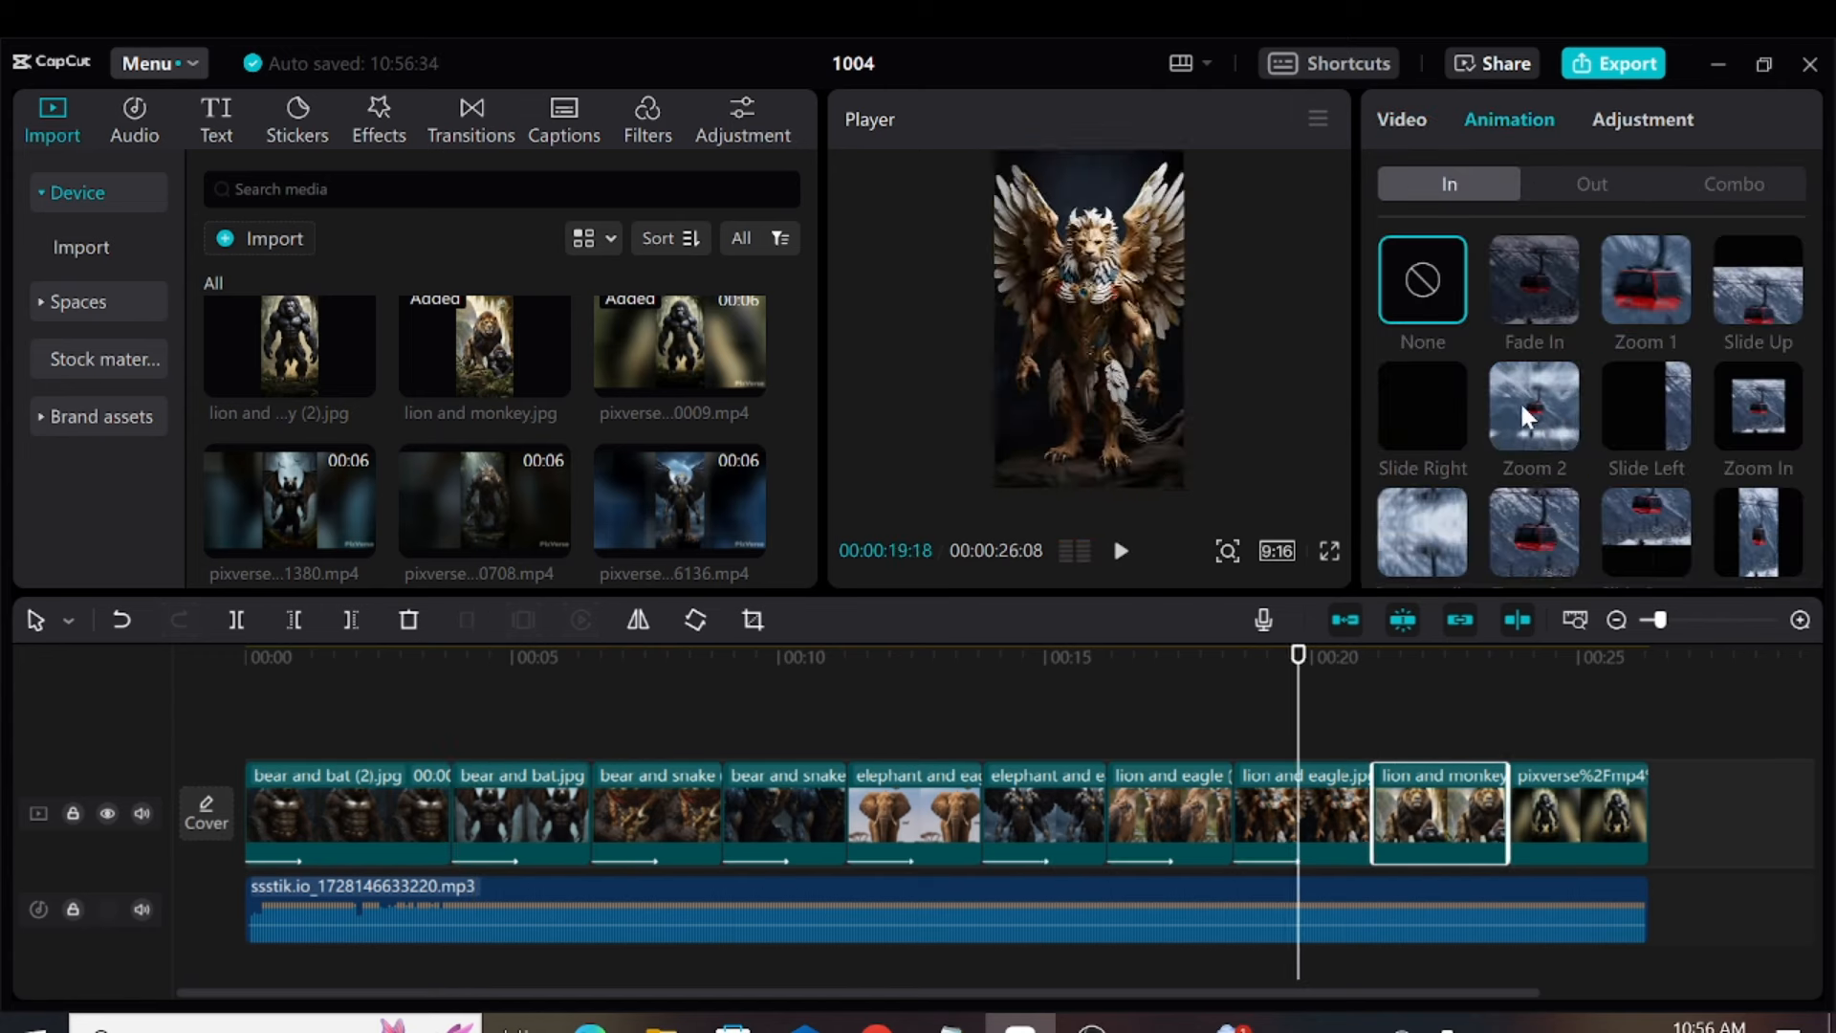
click(1582, 822)
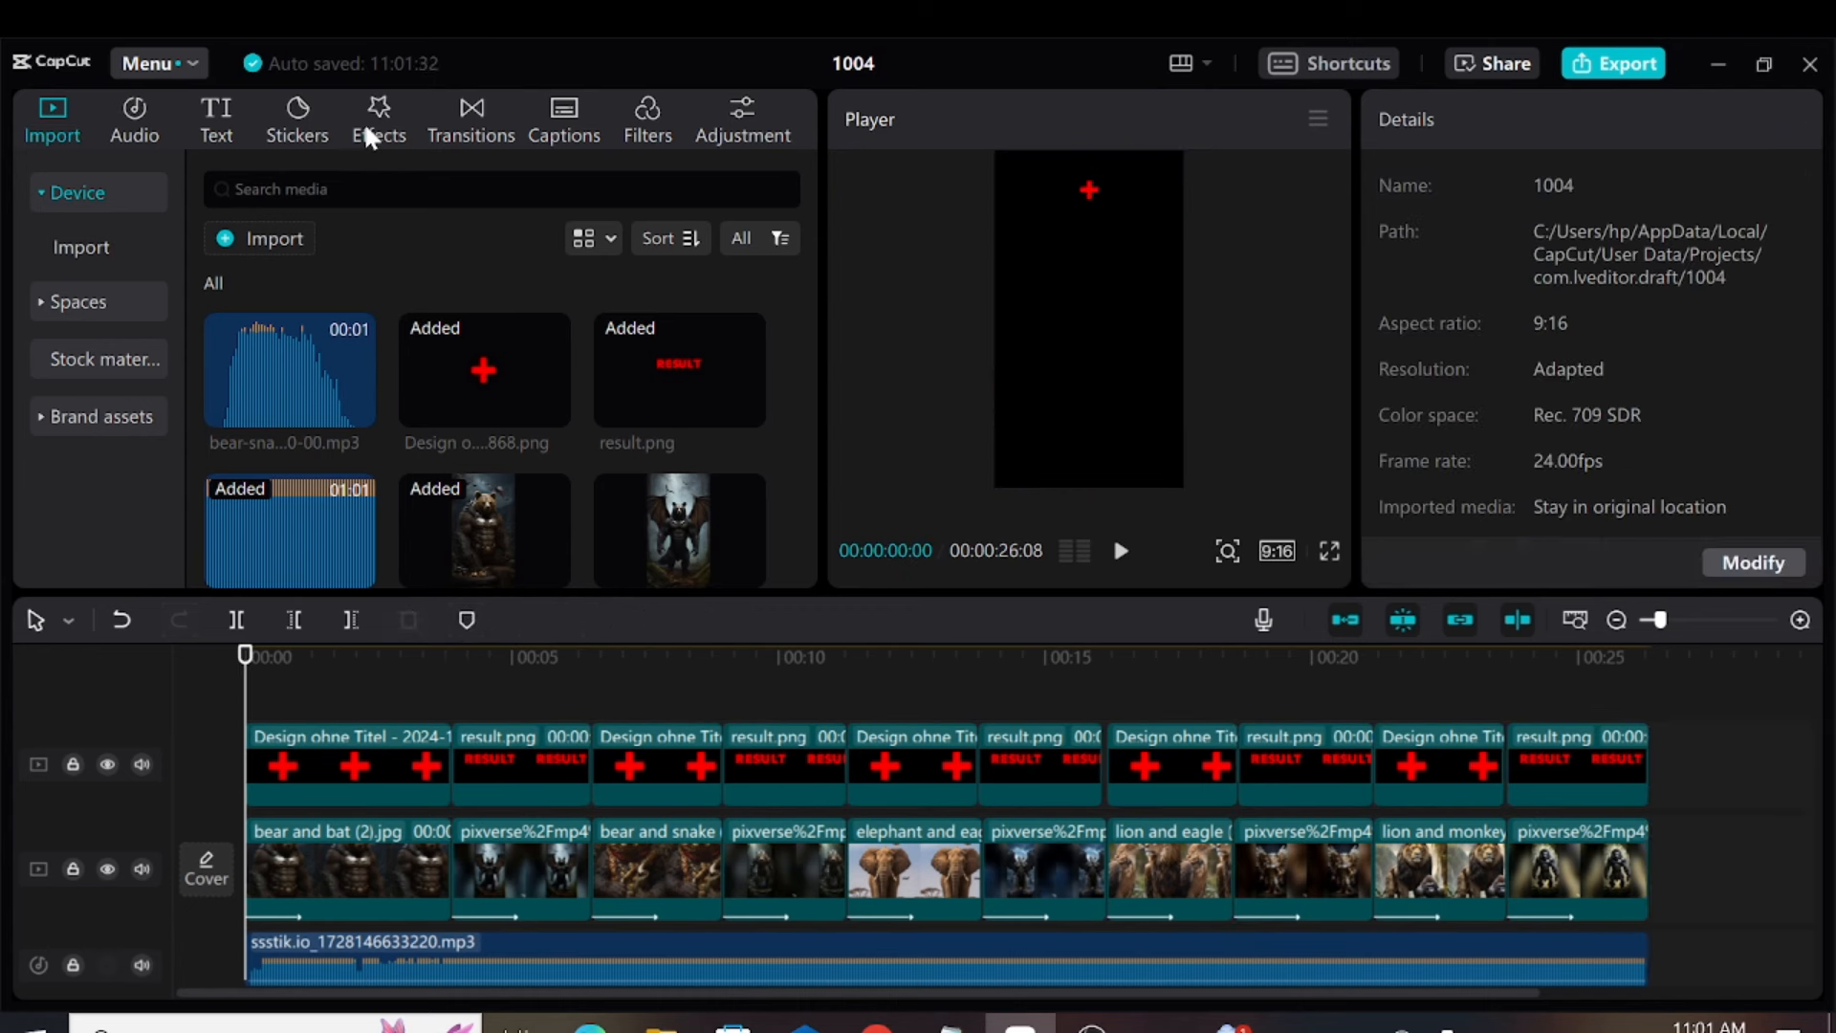
Step: Add Fire and Shake effects over the overlays and lower the Shake strength to 2
click(379, 113)
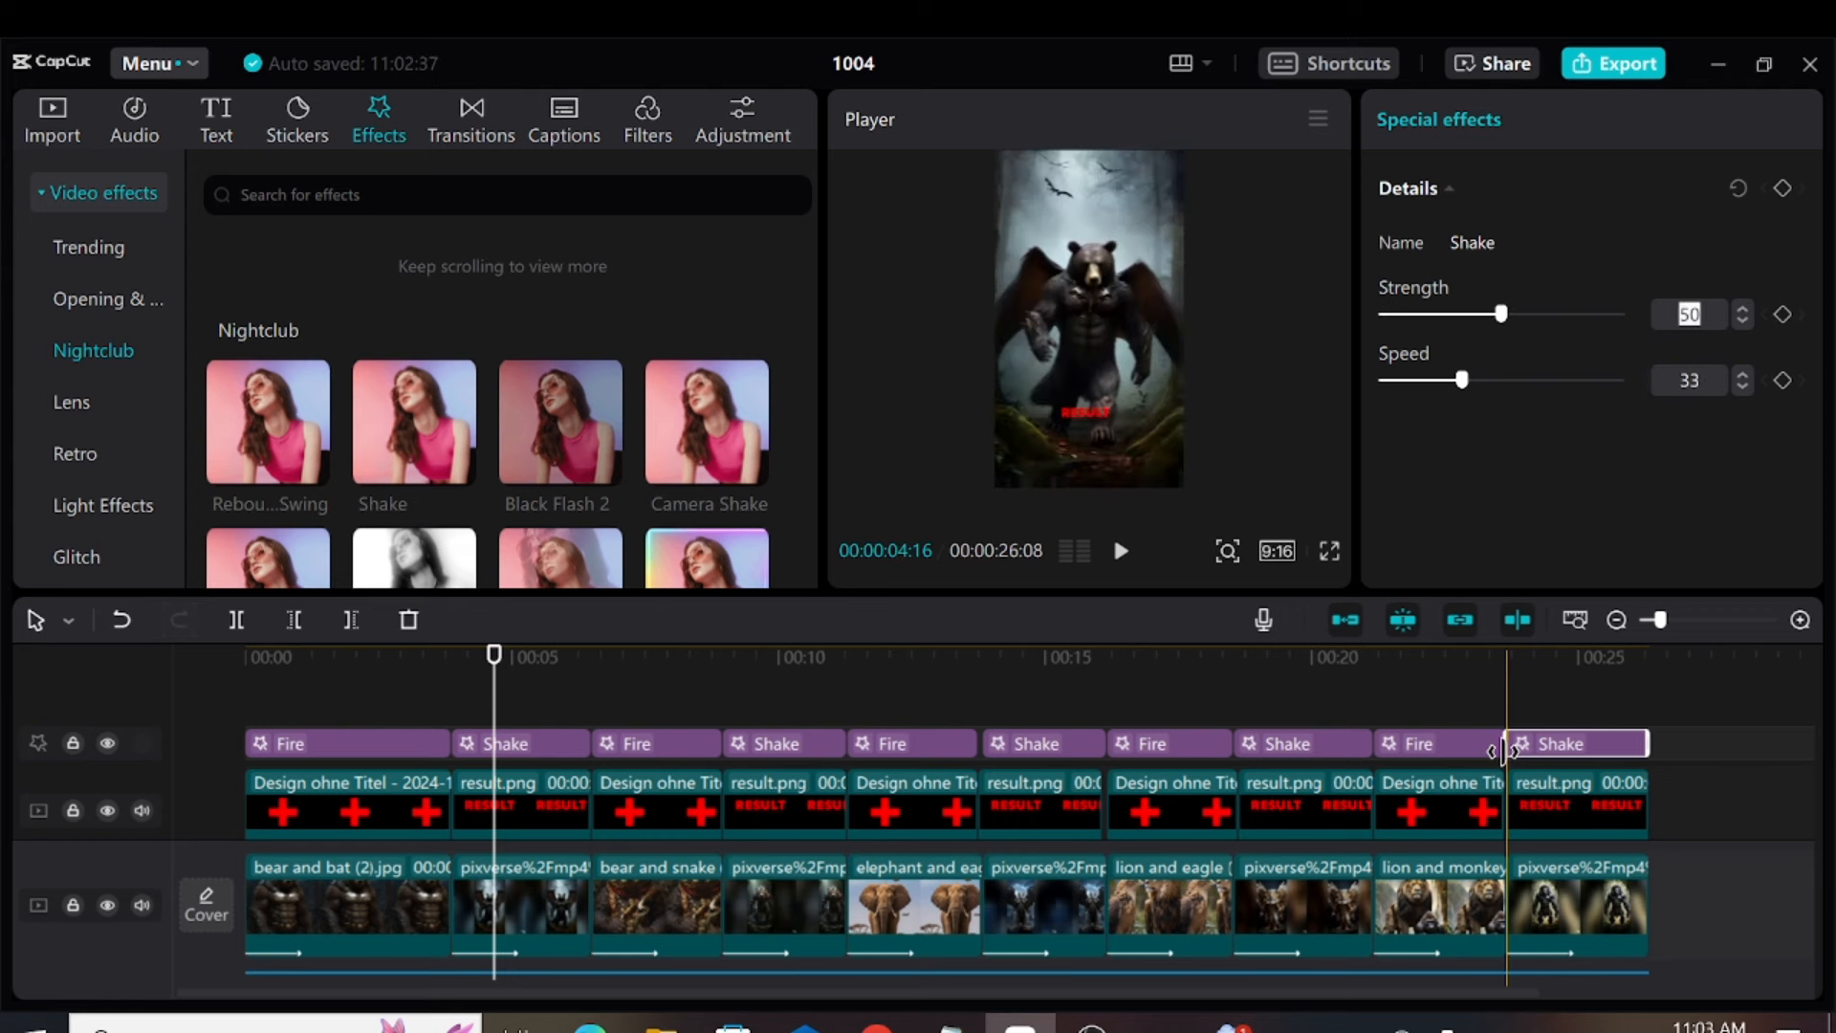
drag(1504, 312, 1385, 311)
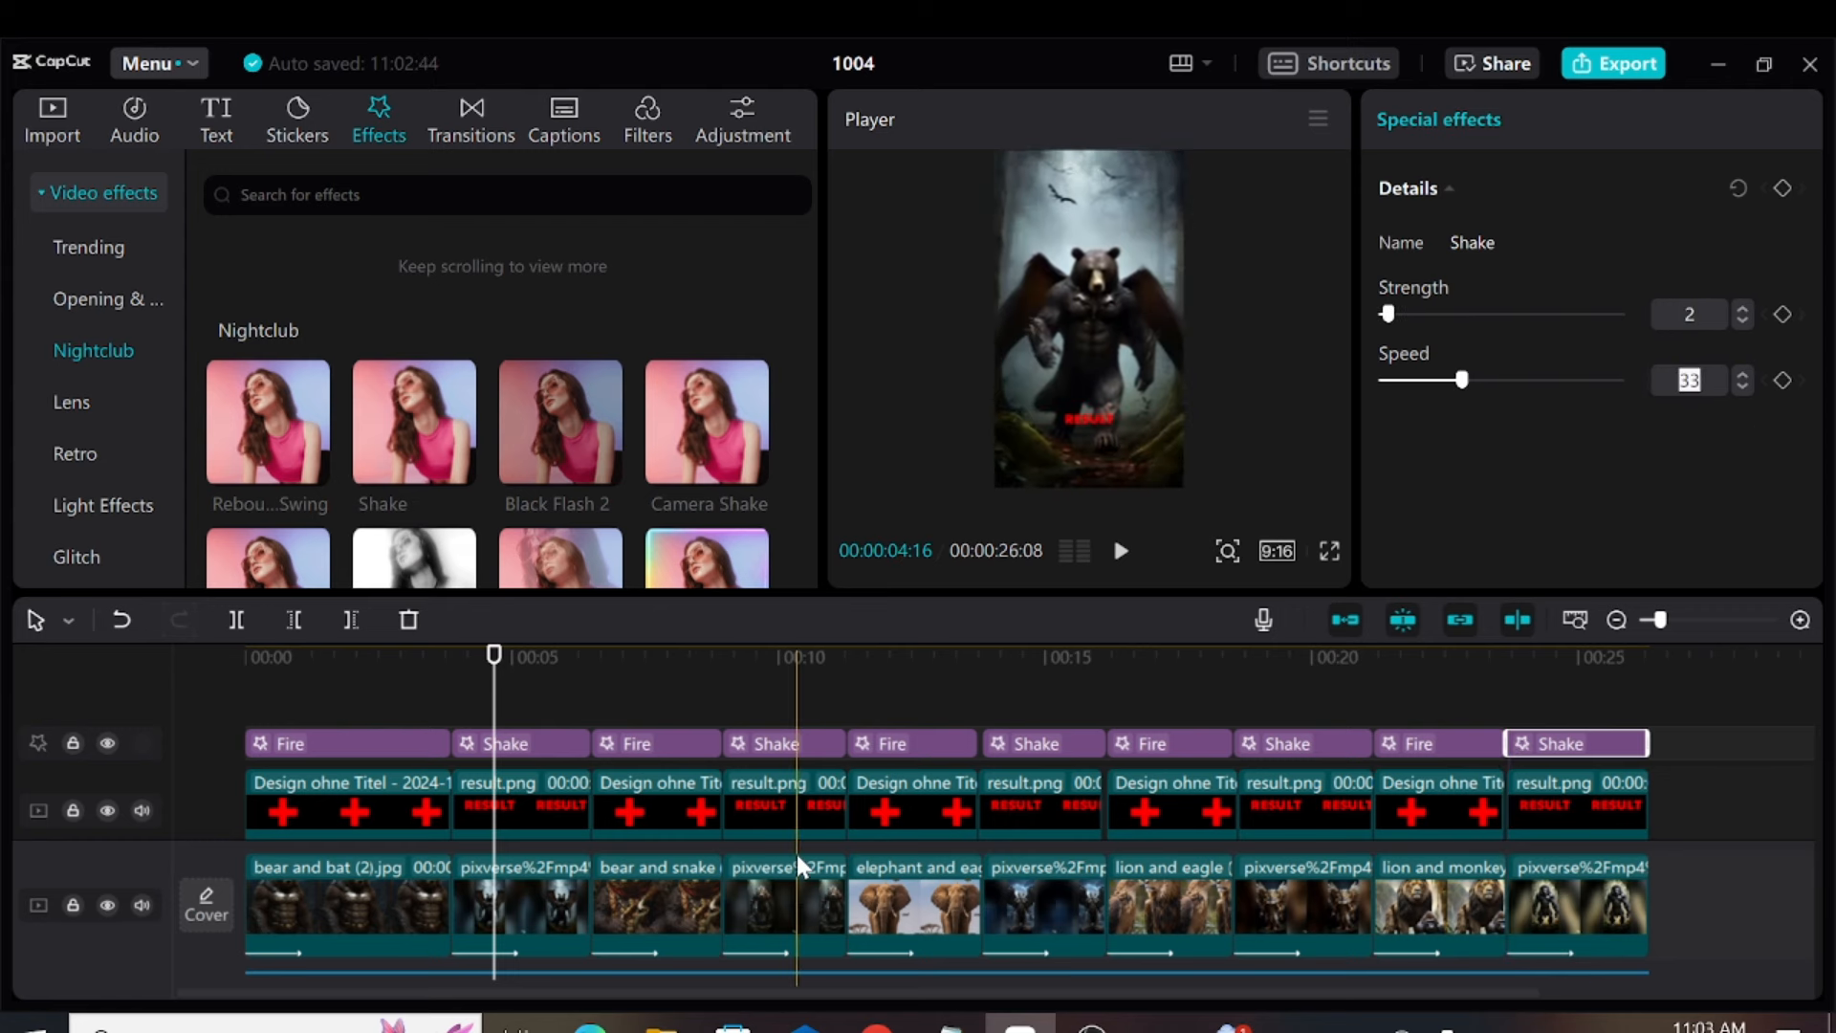